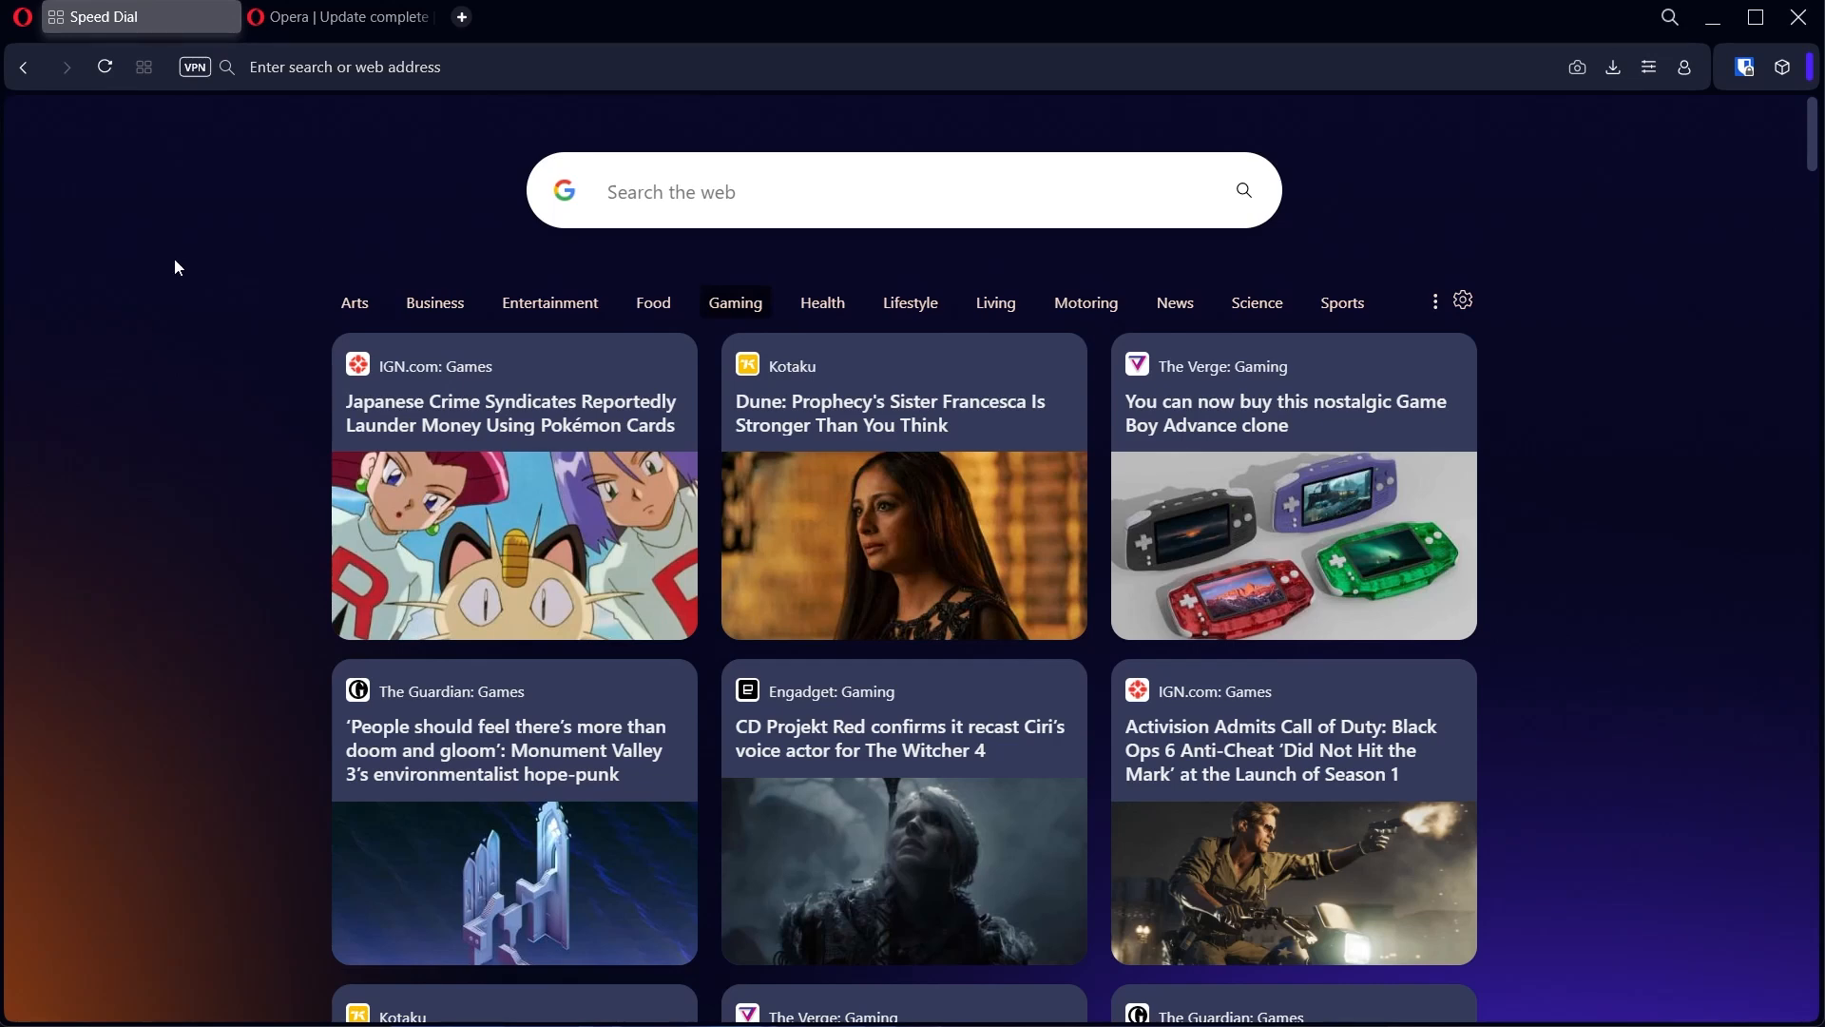
{"action": "mouse_move", "coordinate": [281, 190]}
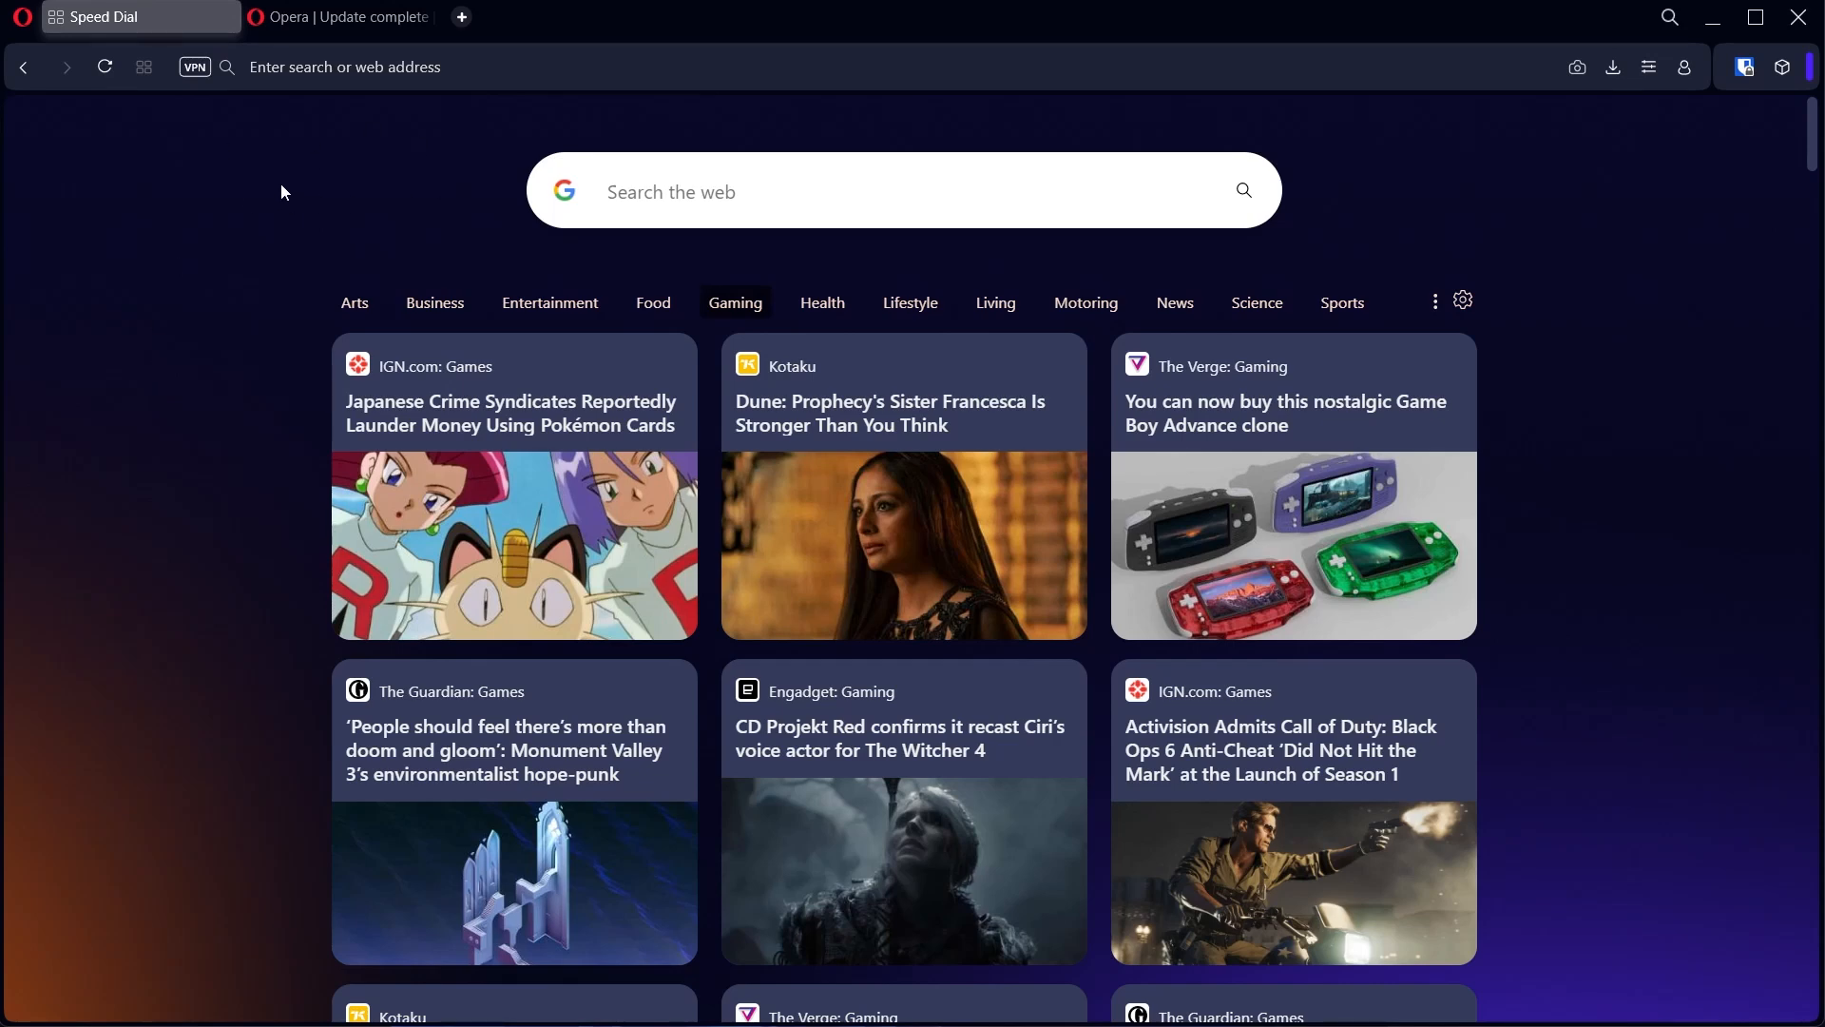
{"action": "mouse_move", "coordinate": [391, 192]}
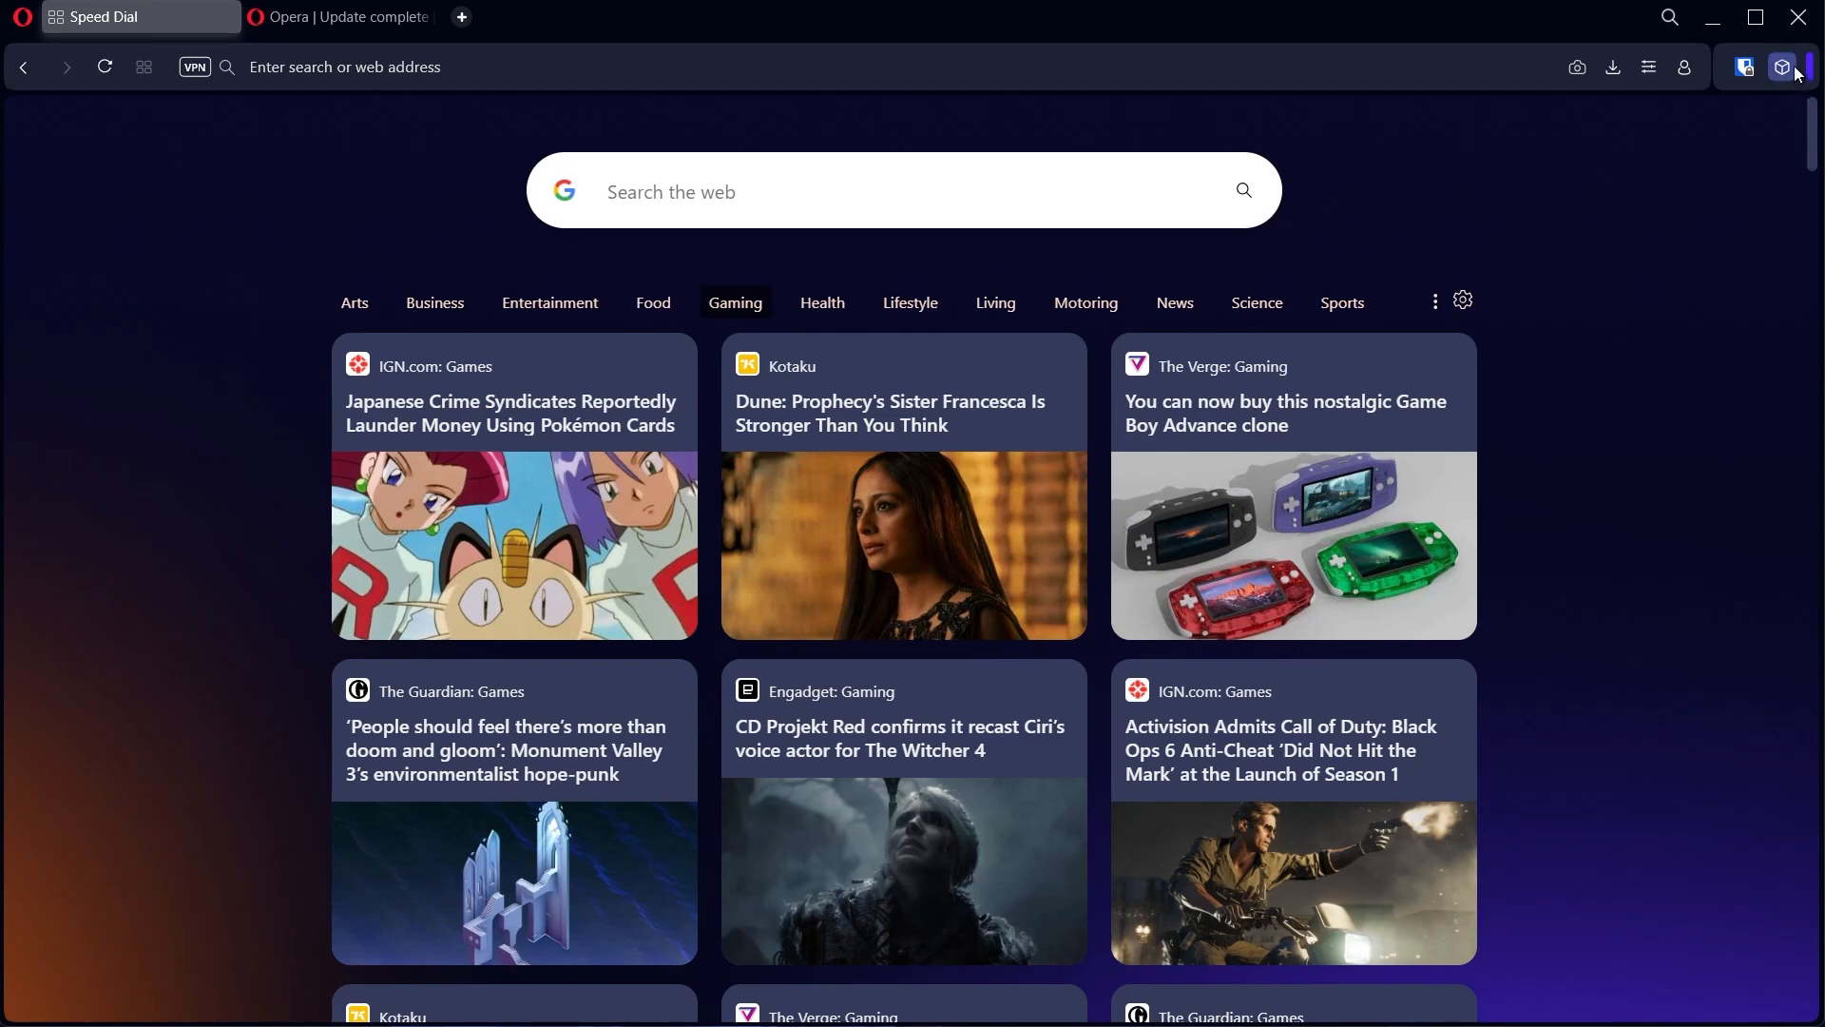
Reach the extensions management page from the toolbar Extensions popup.
{"action": "left_click", "coordinate": [1781, 66]}
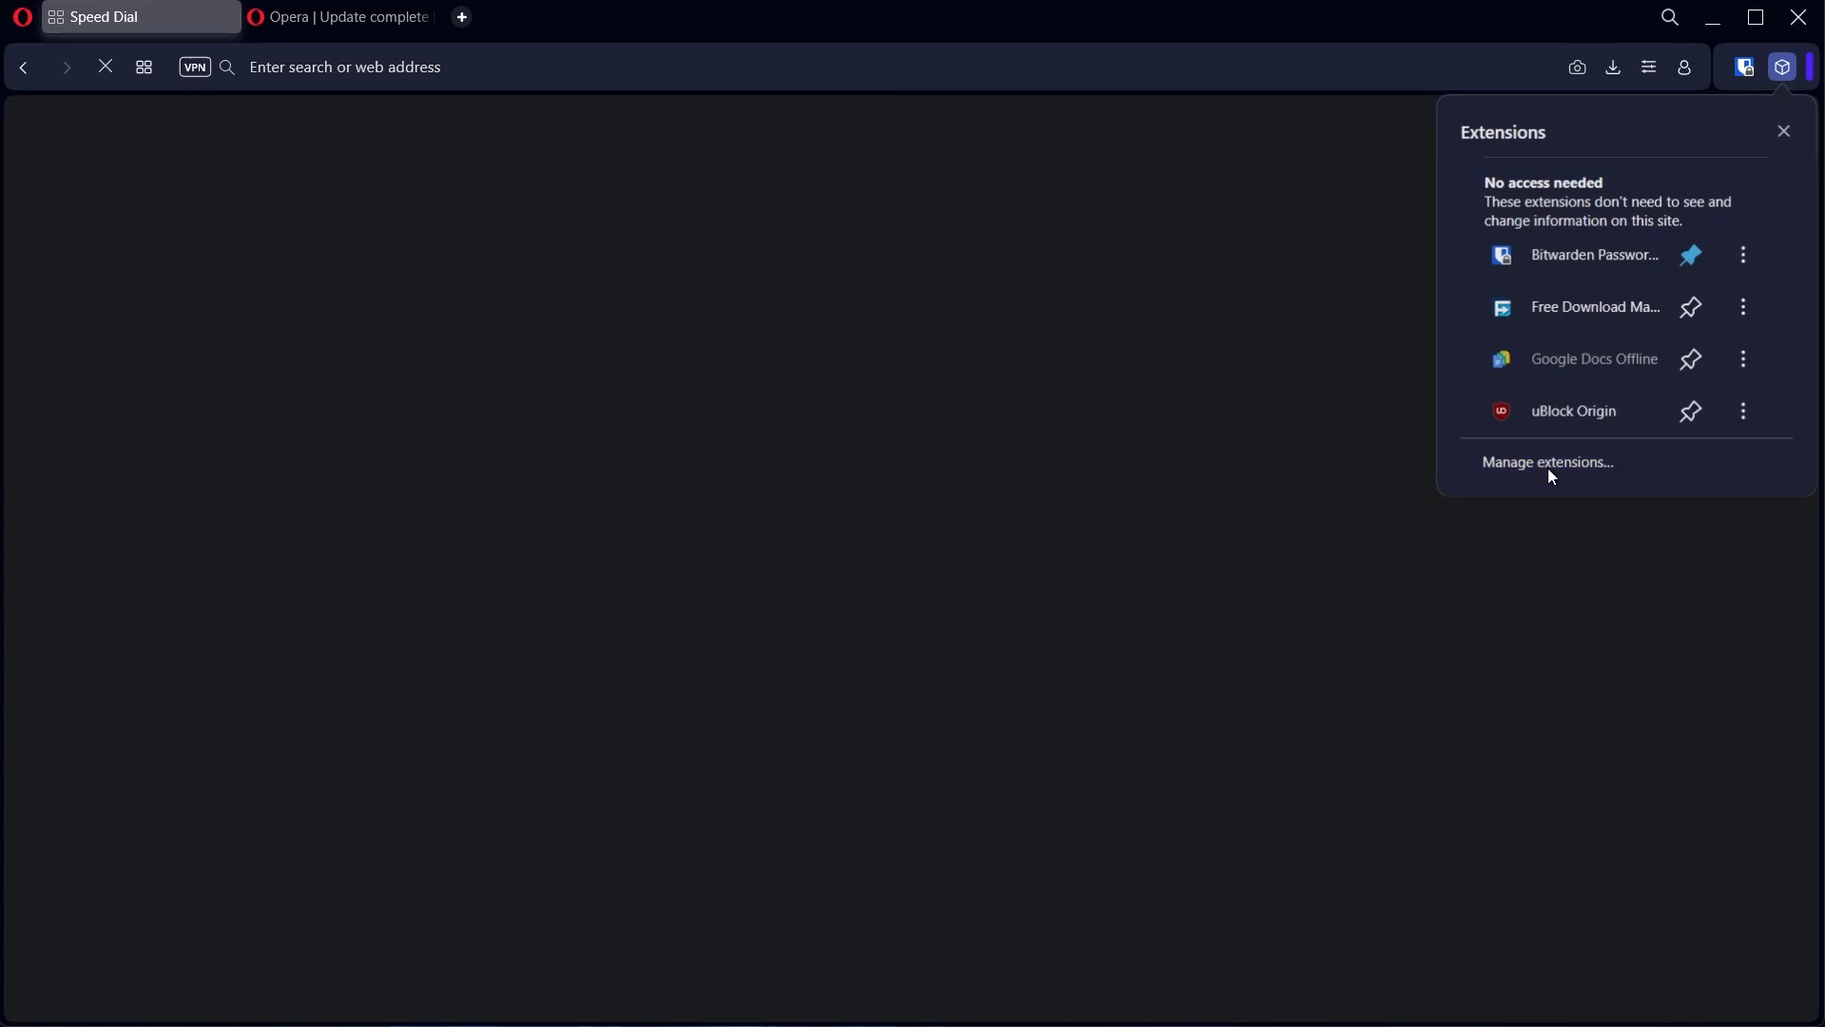
{"action": "left_click", "coordinate": [1548, 462]}
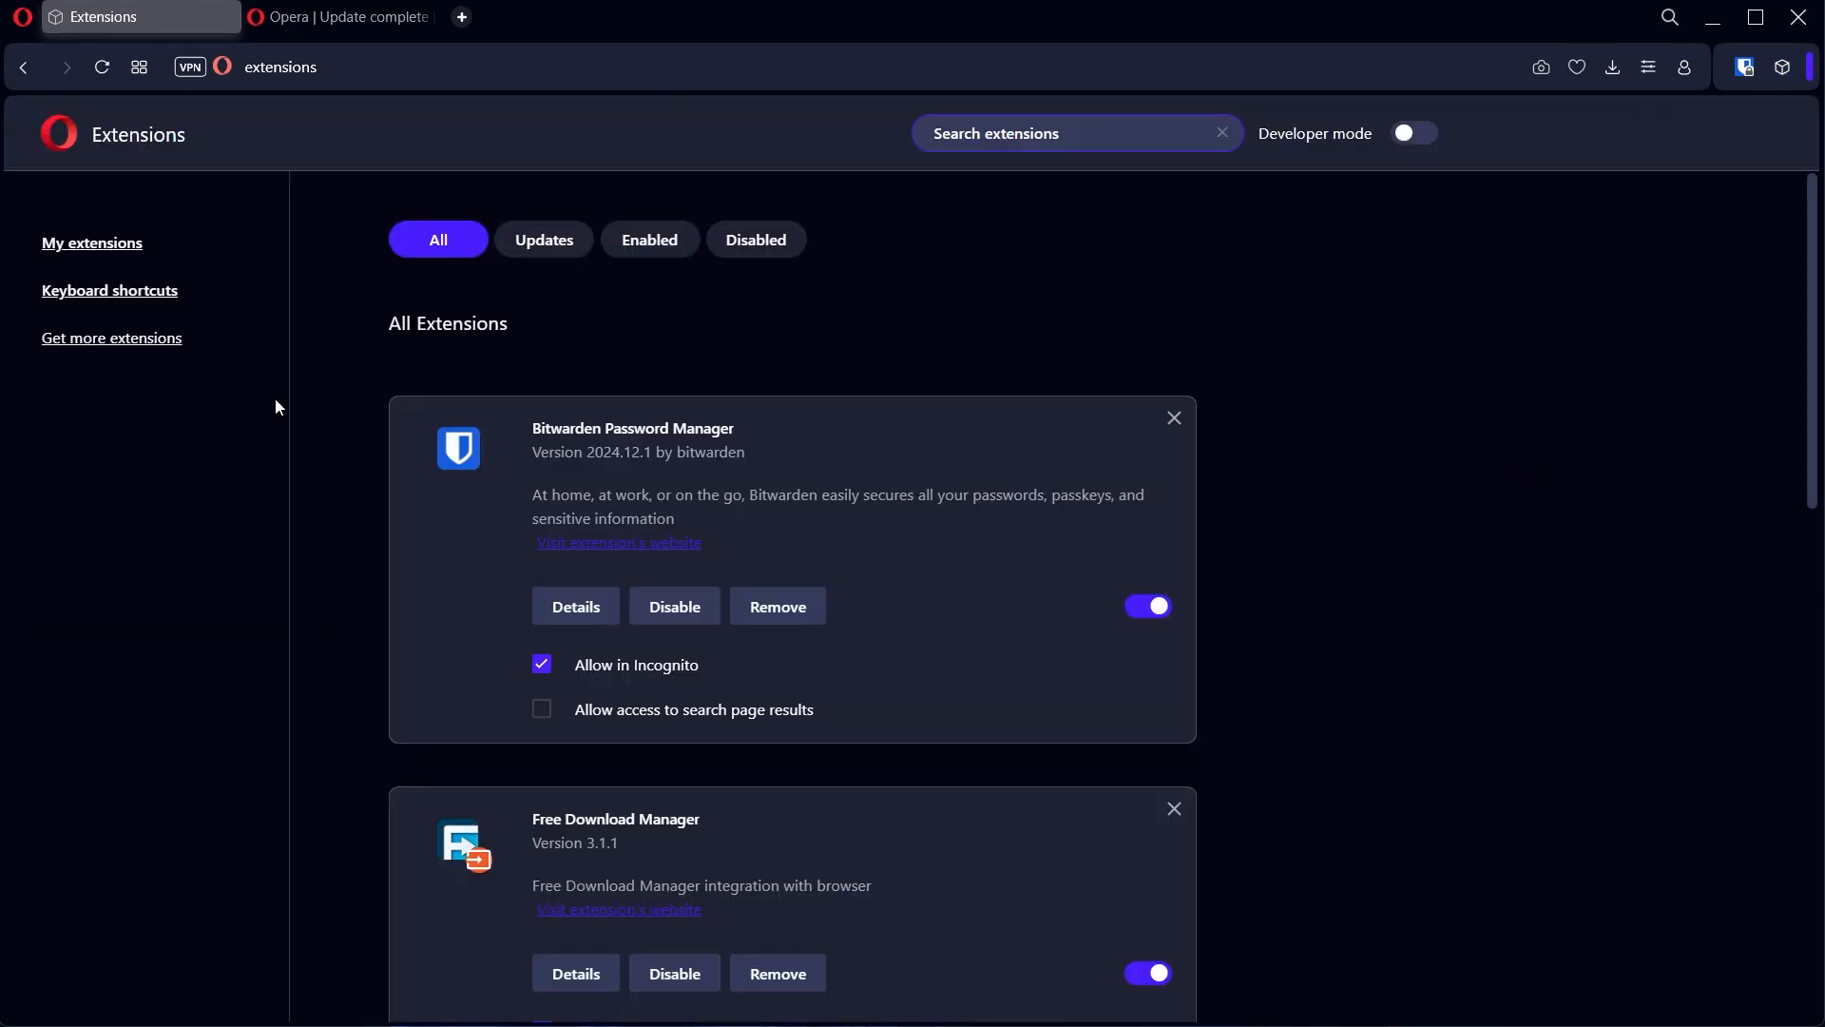
{"action": "mouse_move", "coordinate": [113, 339]}
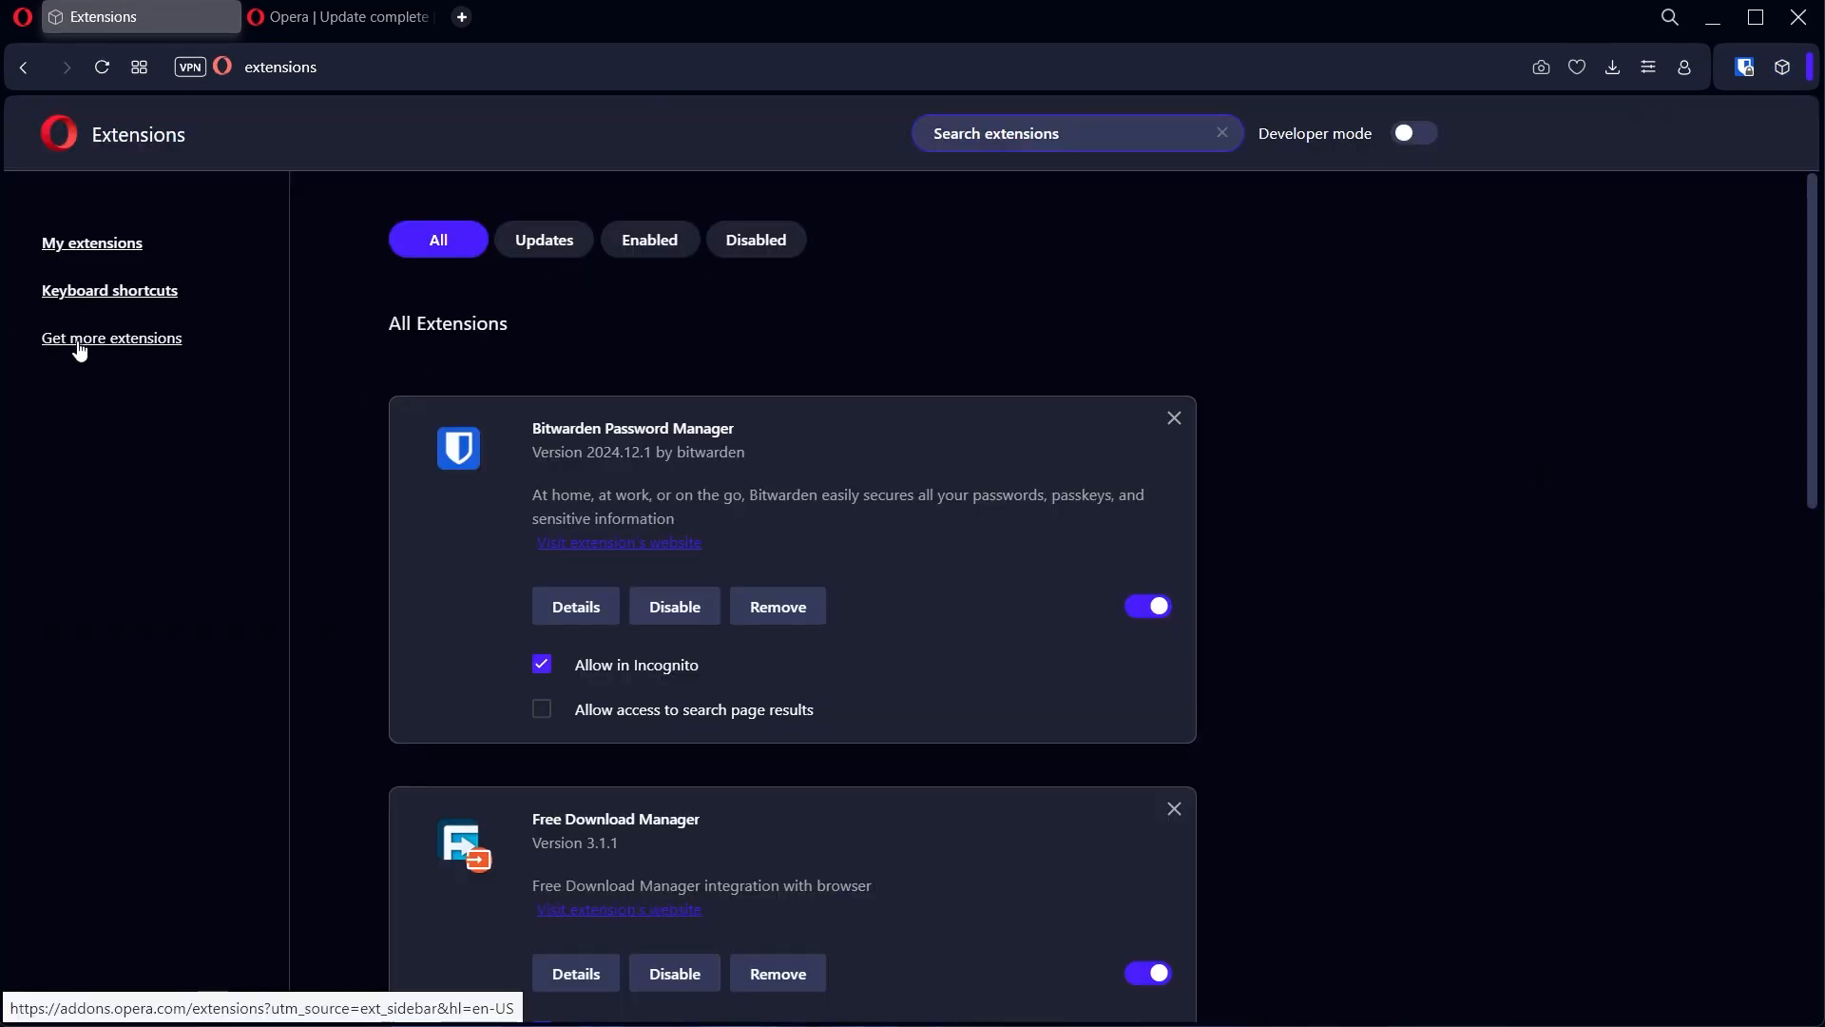
Open the Opera add-ons catalogue via 'Get more extensions', then search Google for 'chrome extensions'.
{"action": "left_click", "coordinate": [111, 338]}
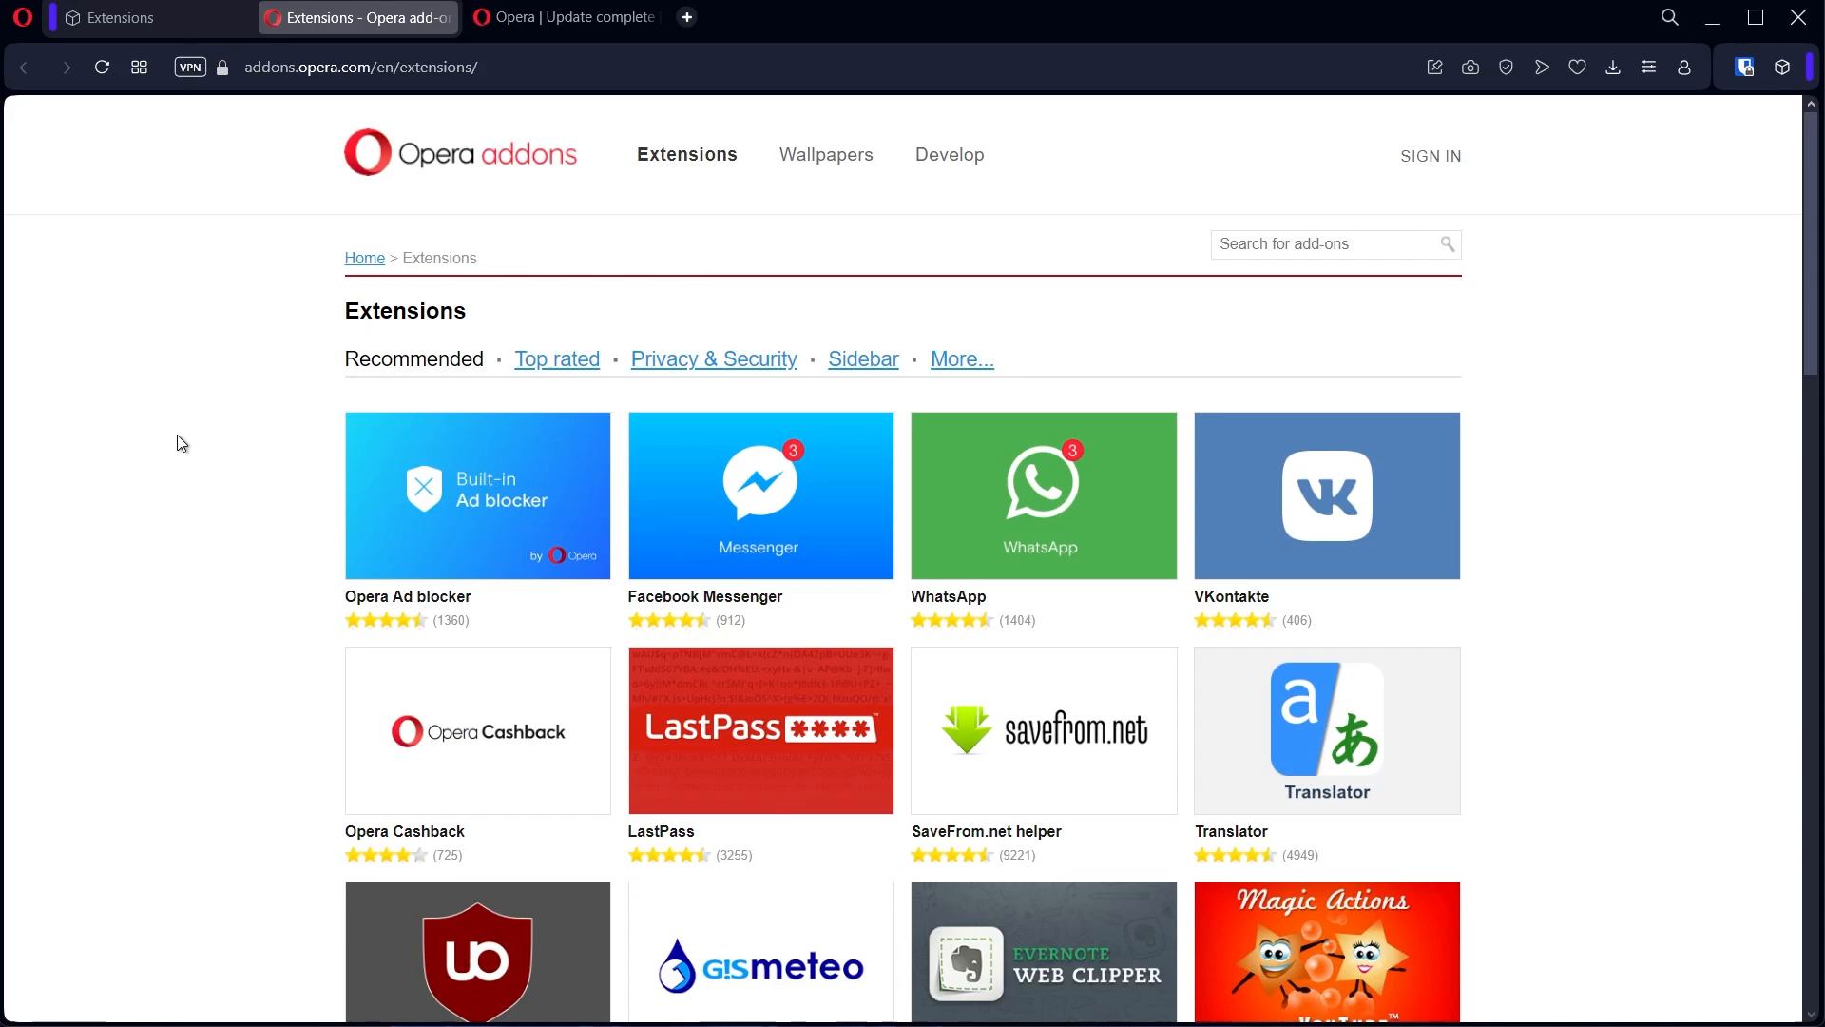
{"action": "mouse_move", "coordinate": [281, 492]}
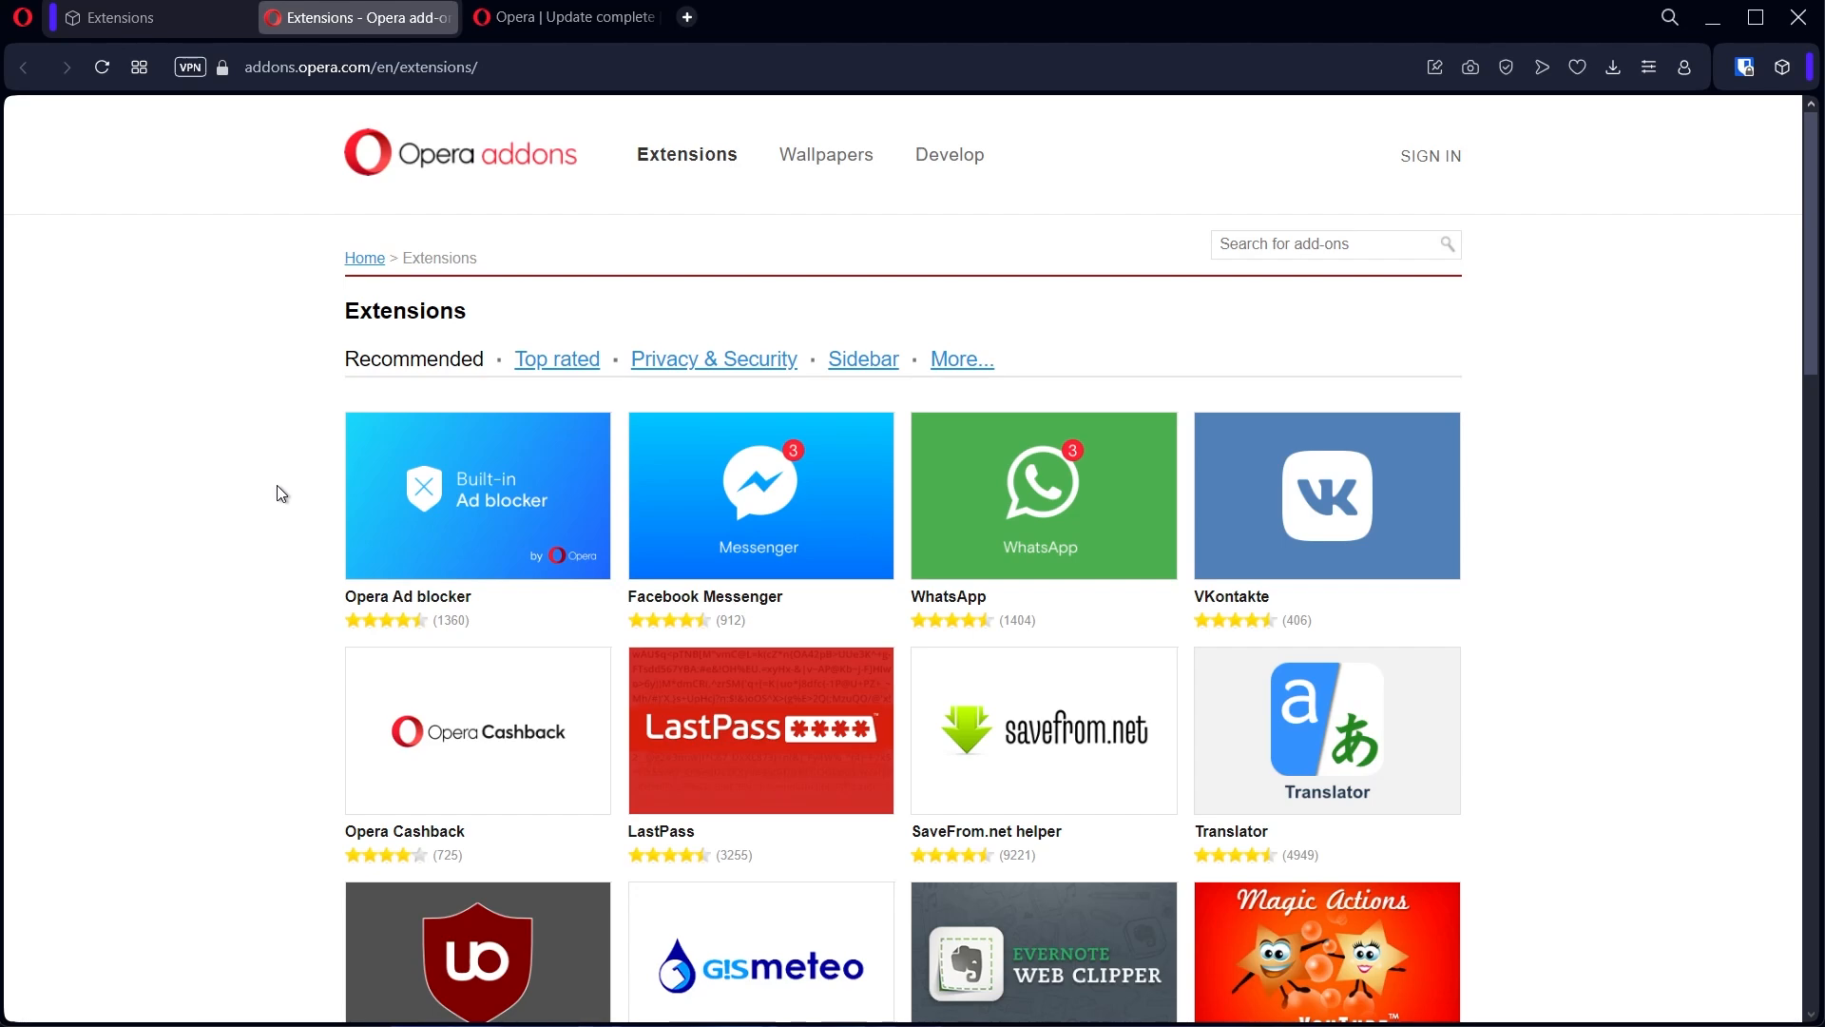
{"action": "mouse_move", "coordinate": [669, 10]}
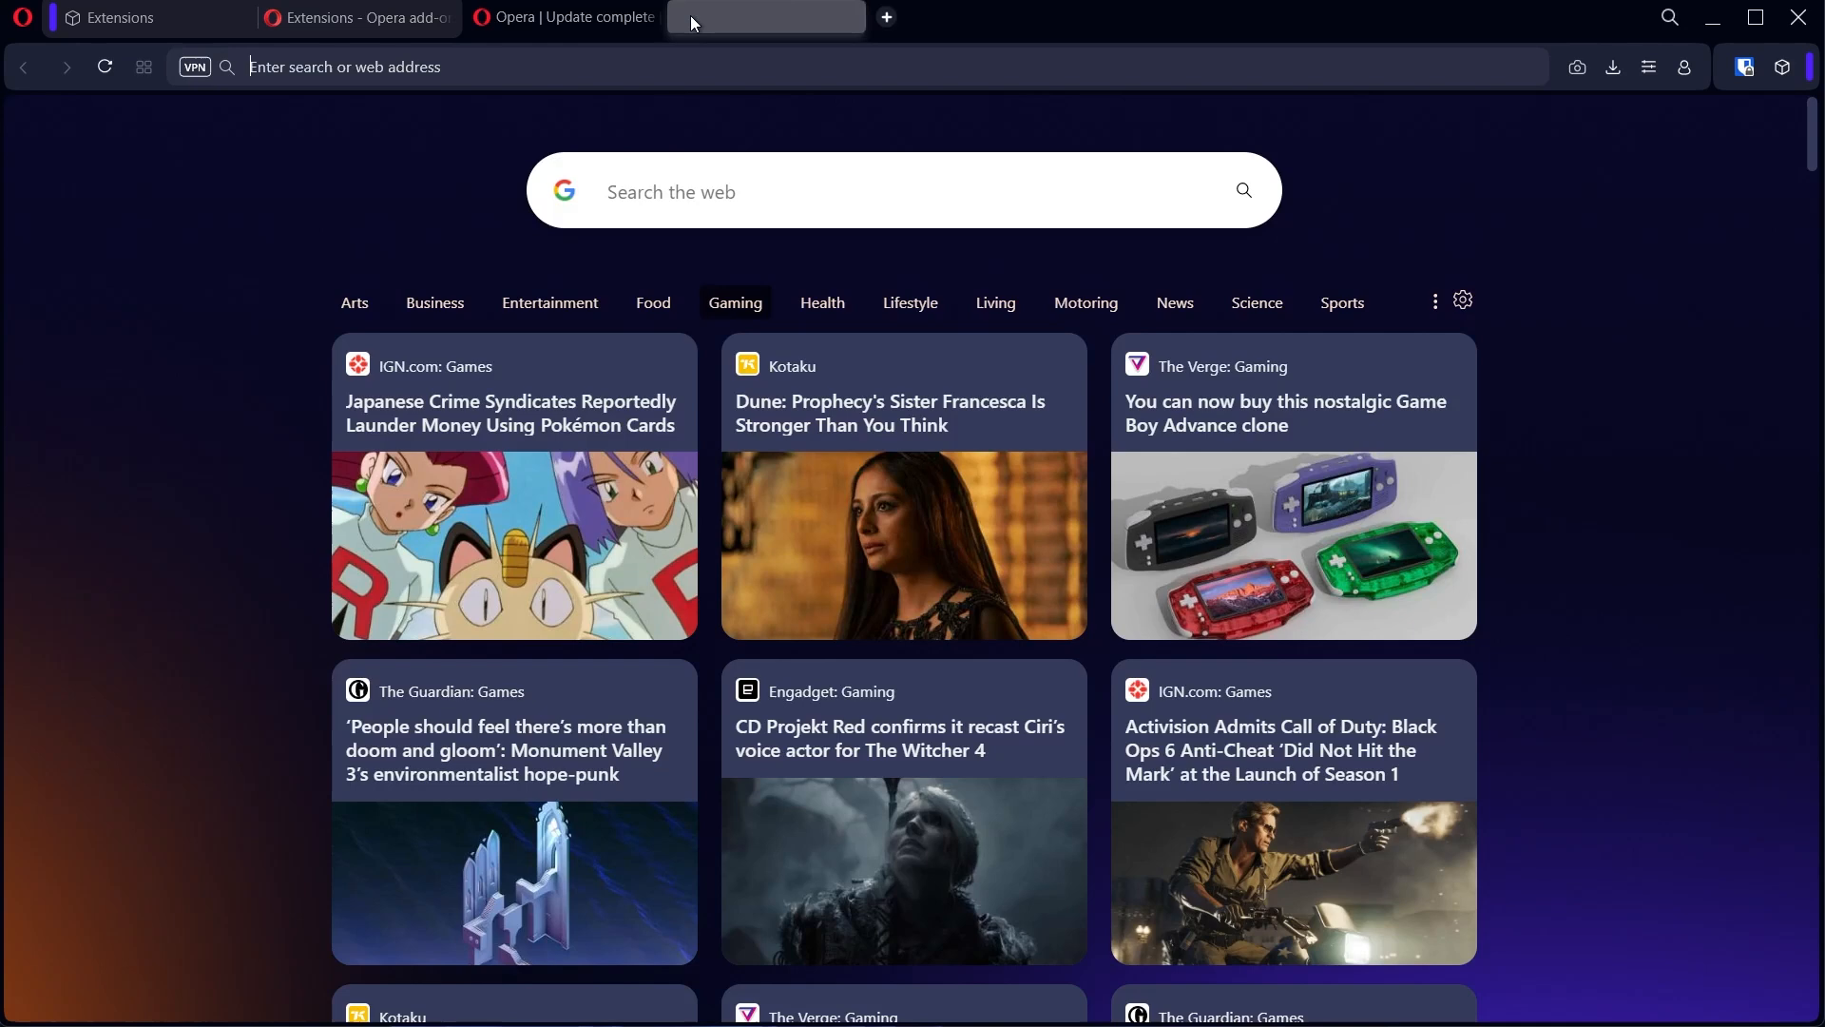
{"action": "type", "text": "chrome extensions"}
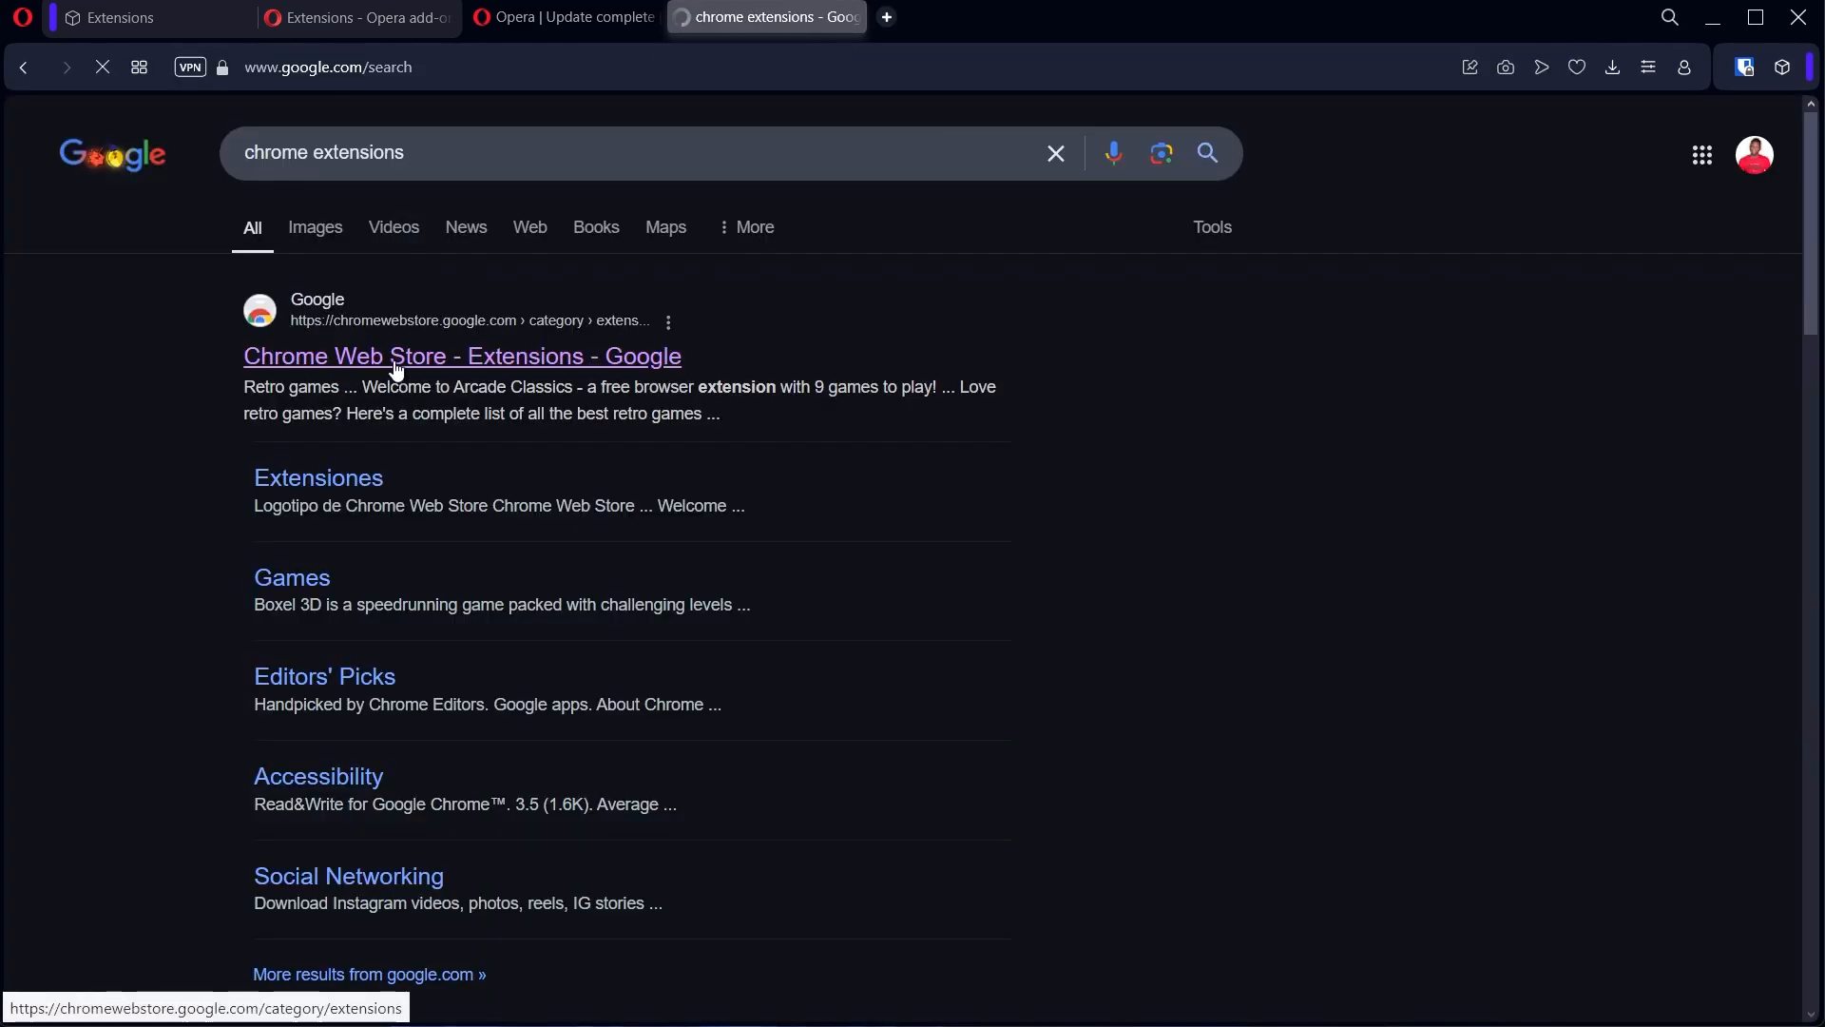
View the Arcade Classics extension in the Chrome Web Store, then return to the Opera add-ons tab.
{"action": "left_click", "coordinate": [462, 356]}
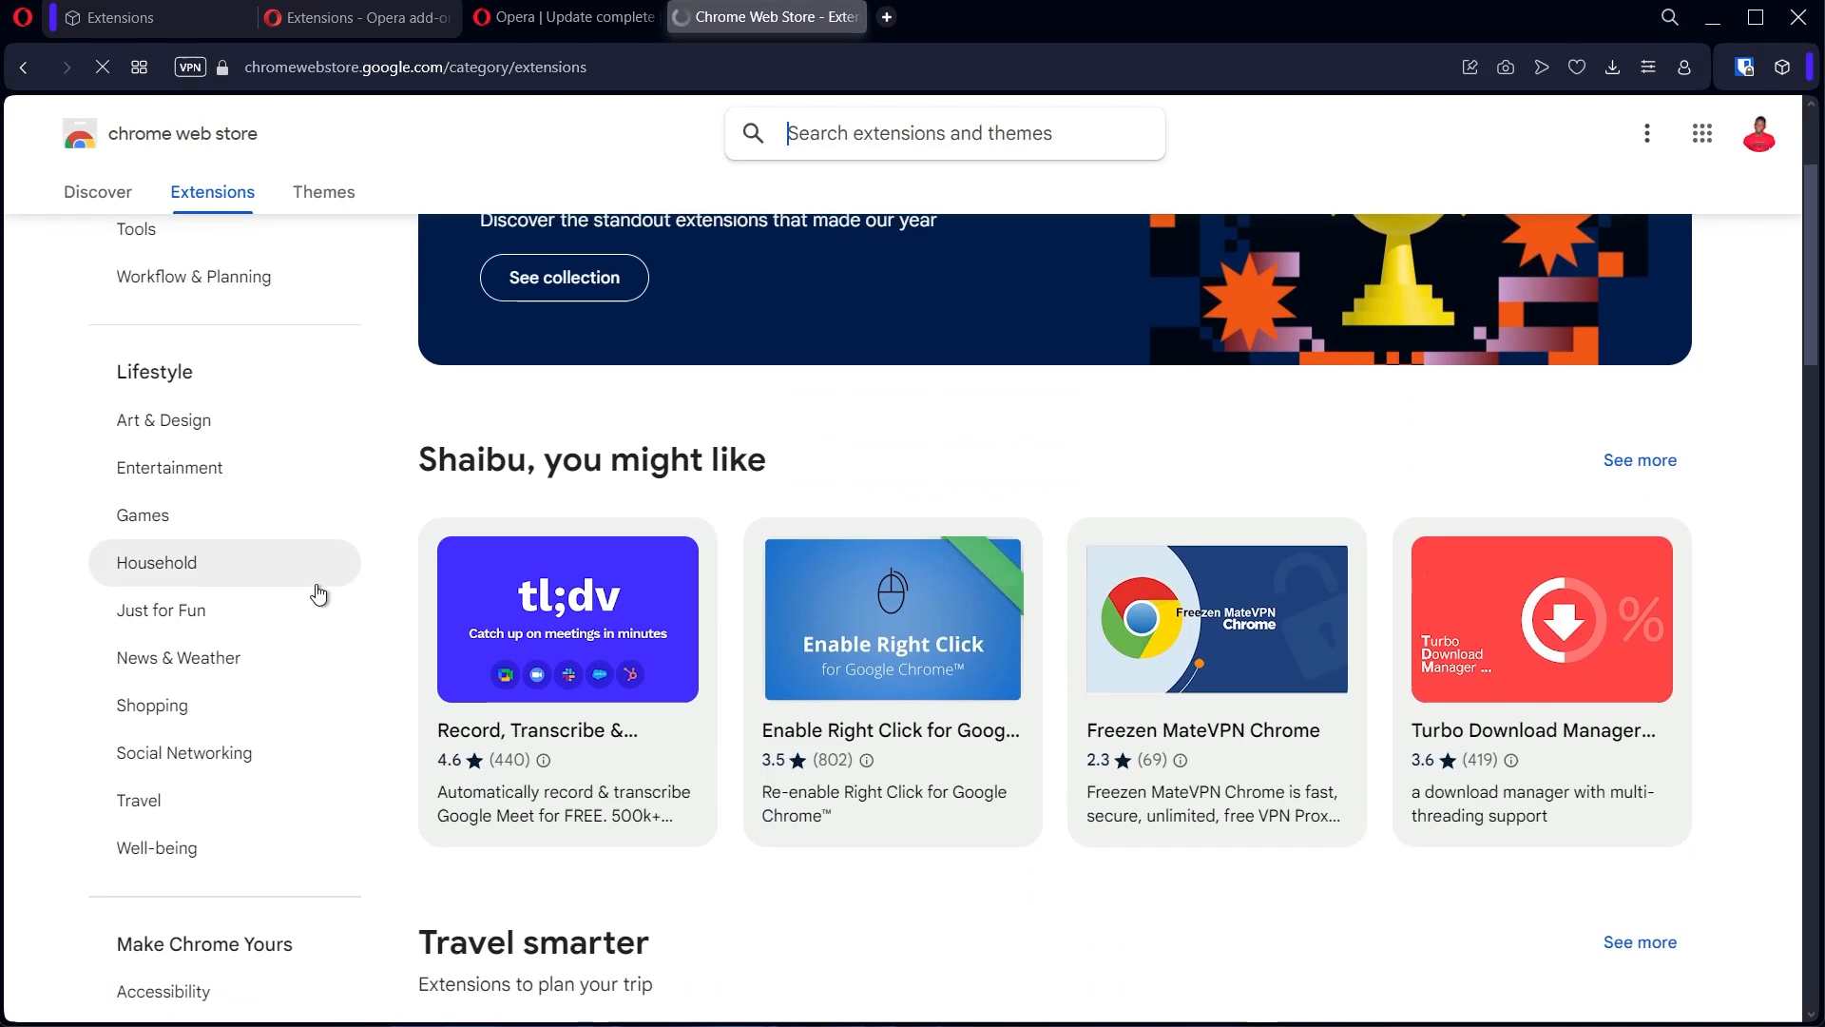
{"action": "scroll", "scroll_direction": "down", "scroll_amount": 3}
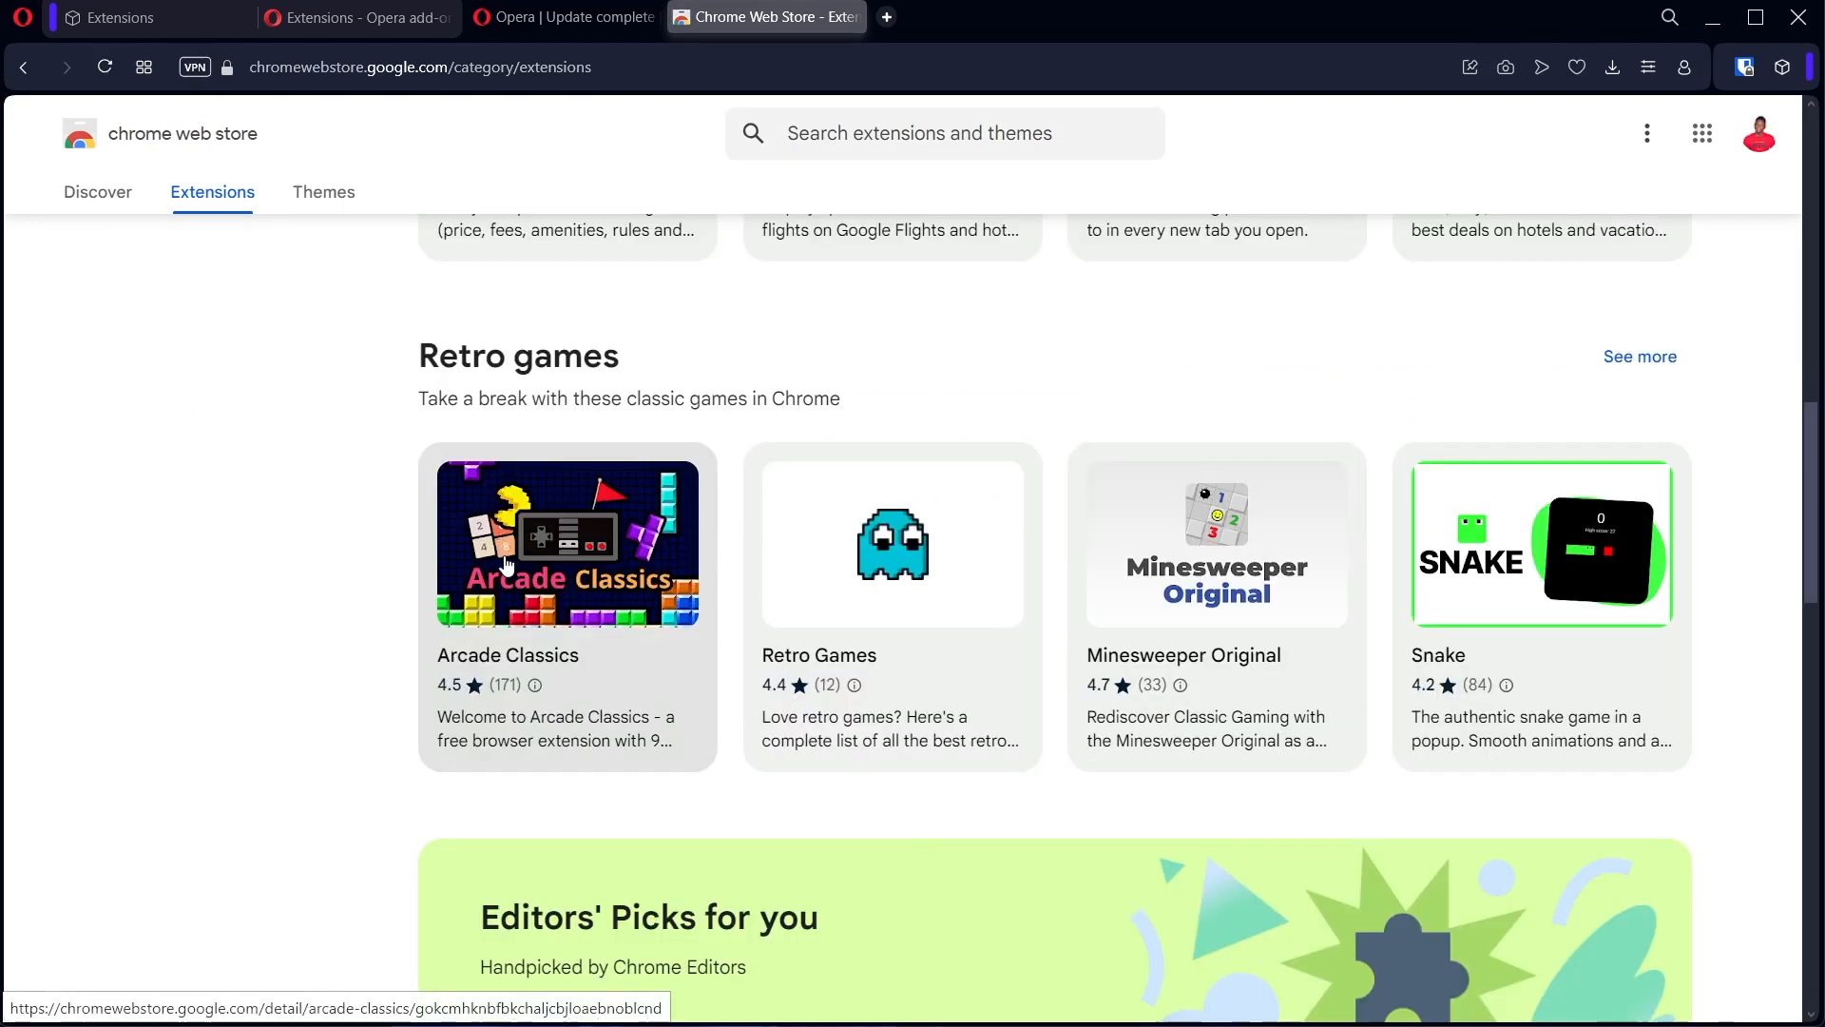
{"action": "left_click", "coordinate": [567, 542]}
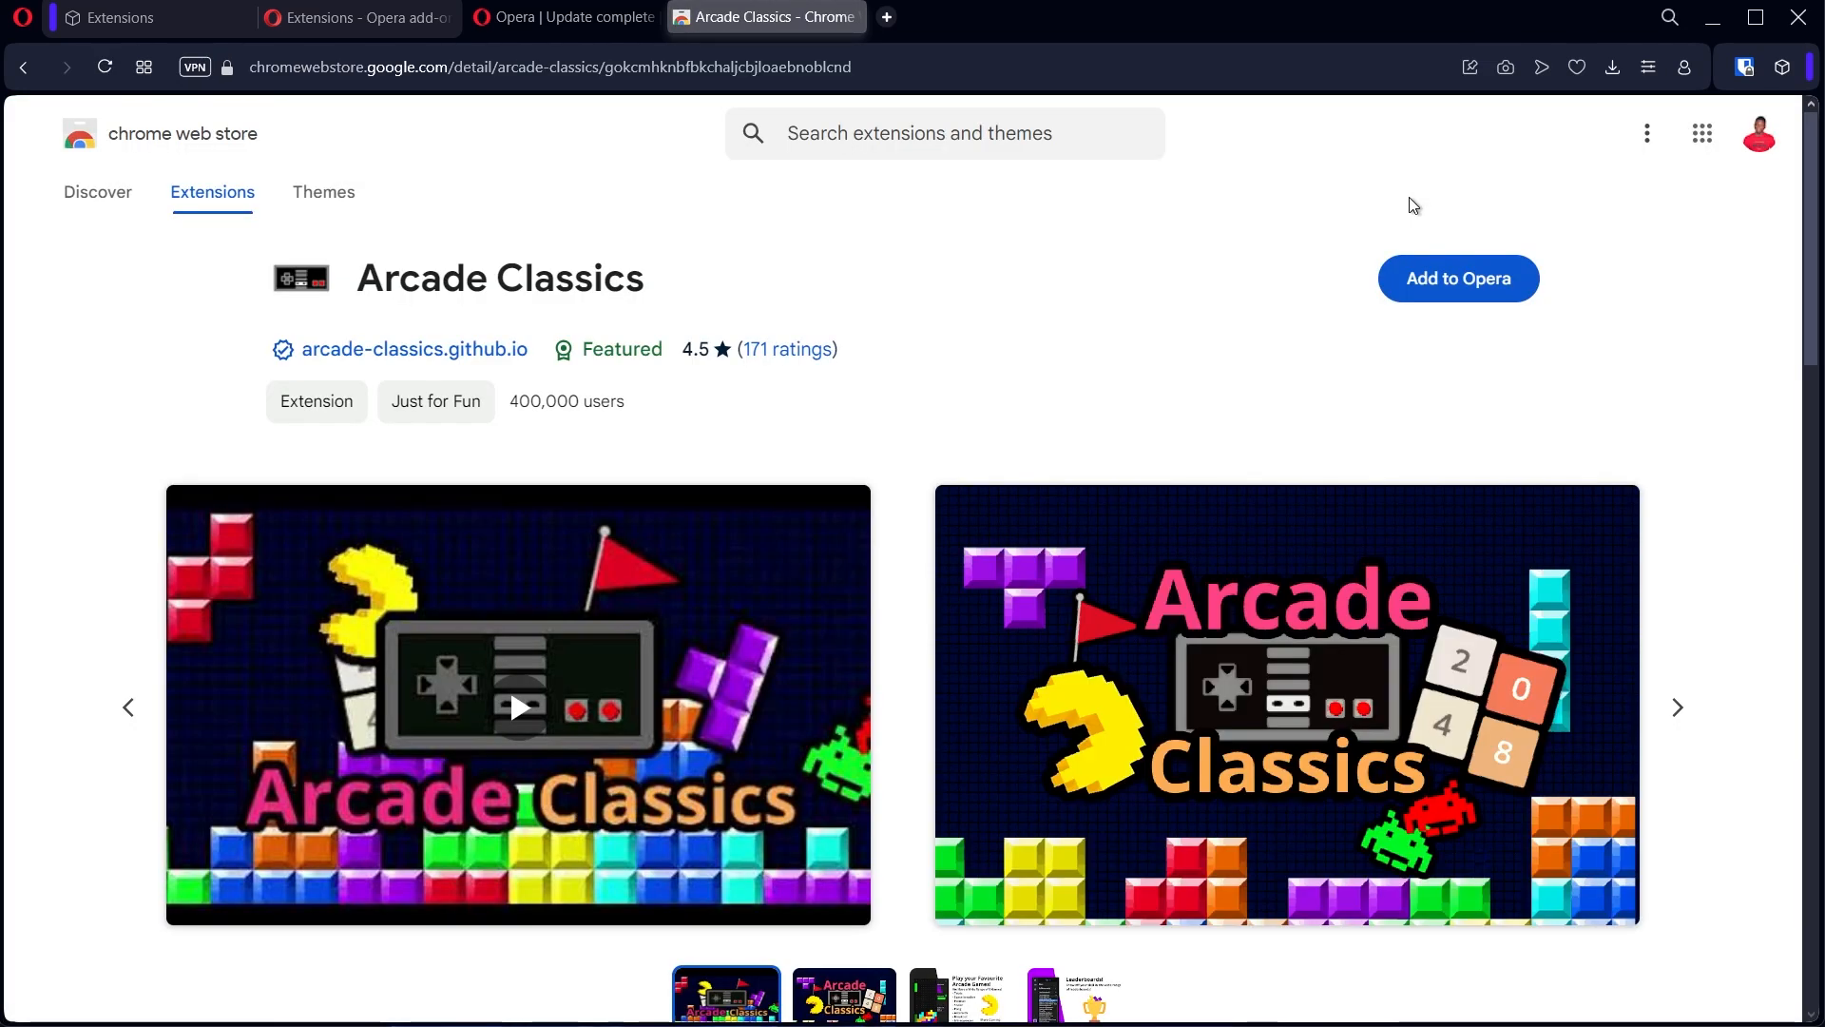
{"action": "mouse_move", "coordinate": [1456, 278]}
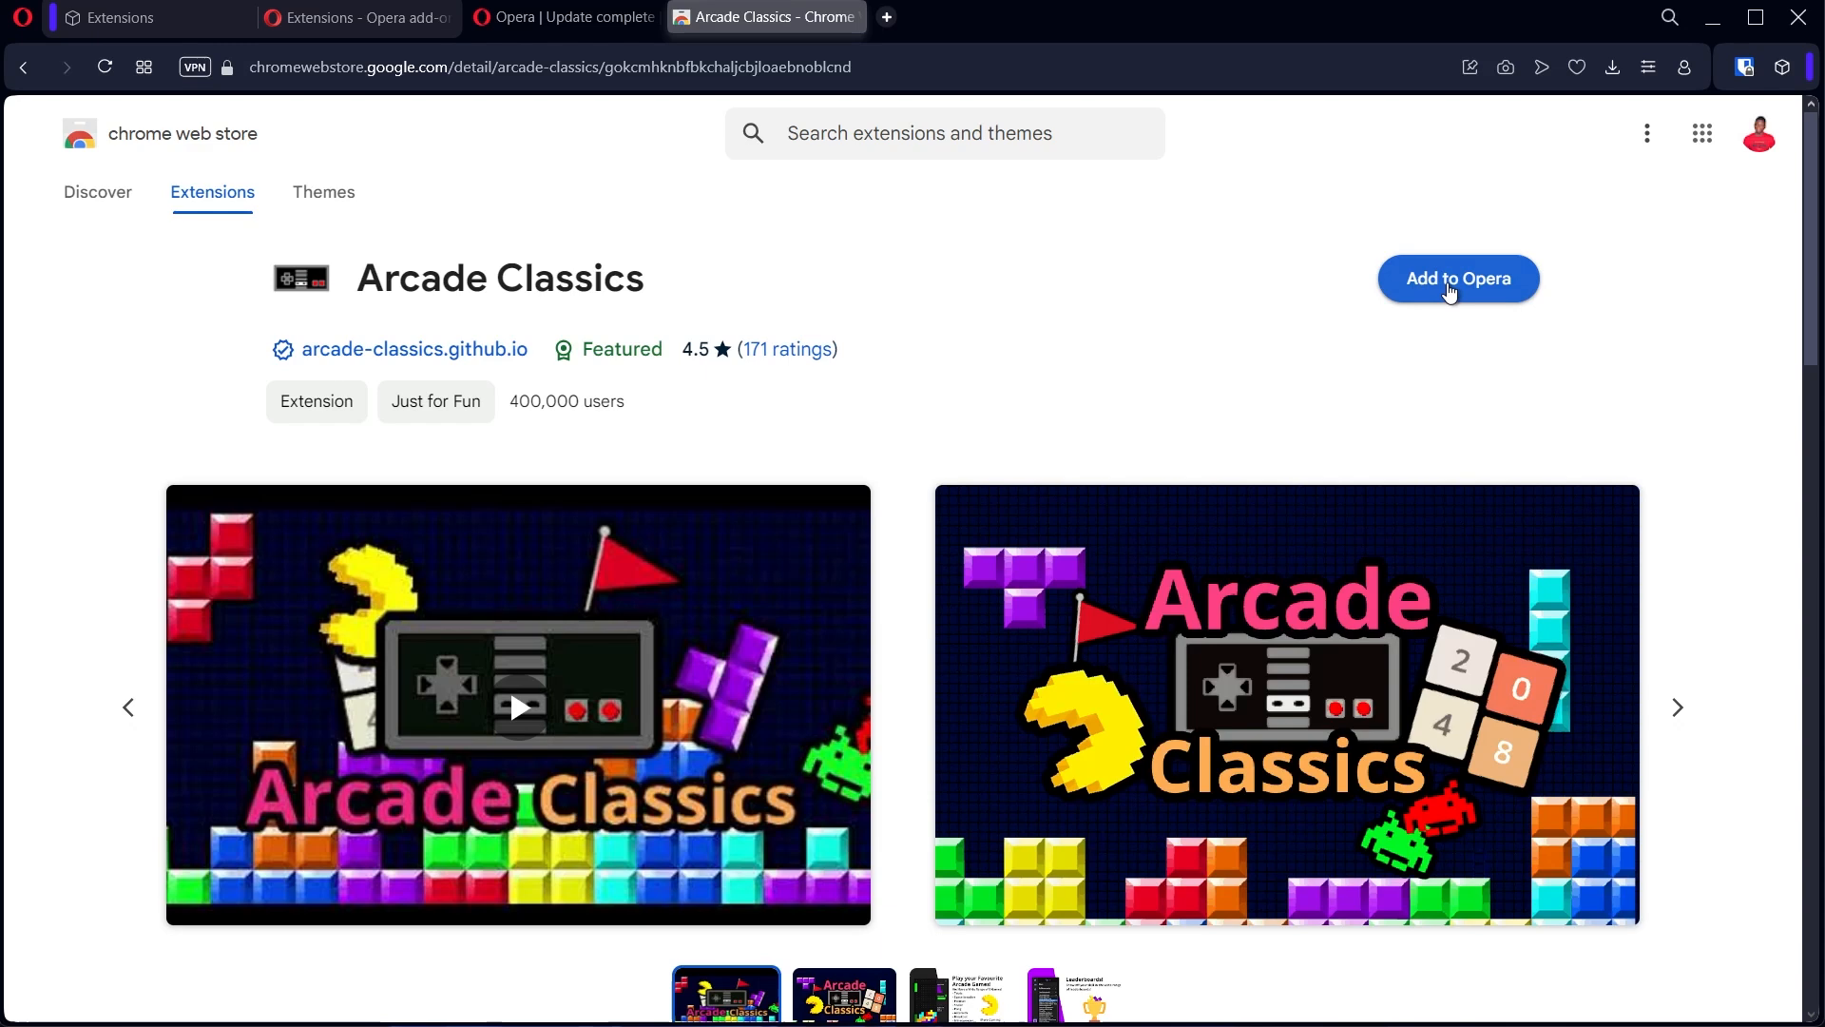
{"action": "left_click", "coordinate": [350, 18]}
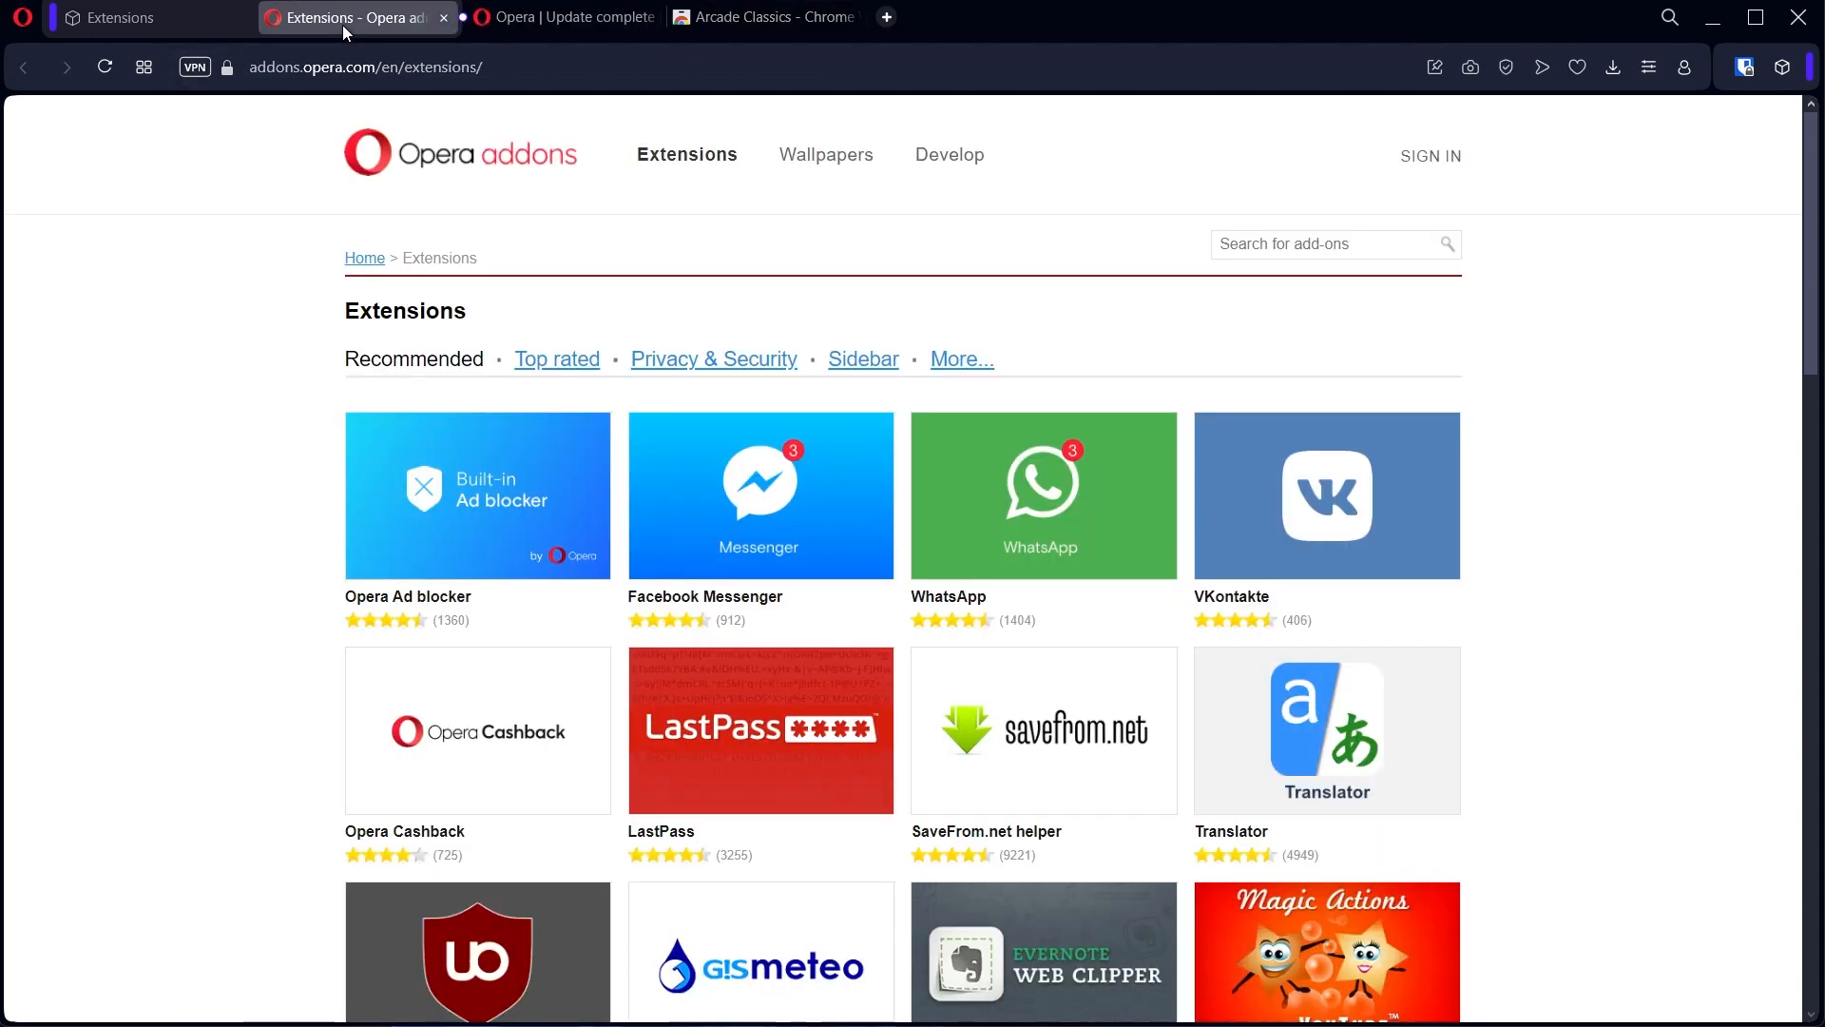
{"action": "mouse_move", "coordinate": [635, 392]}
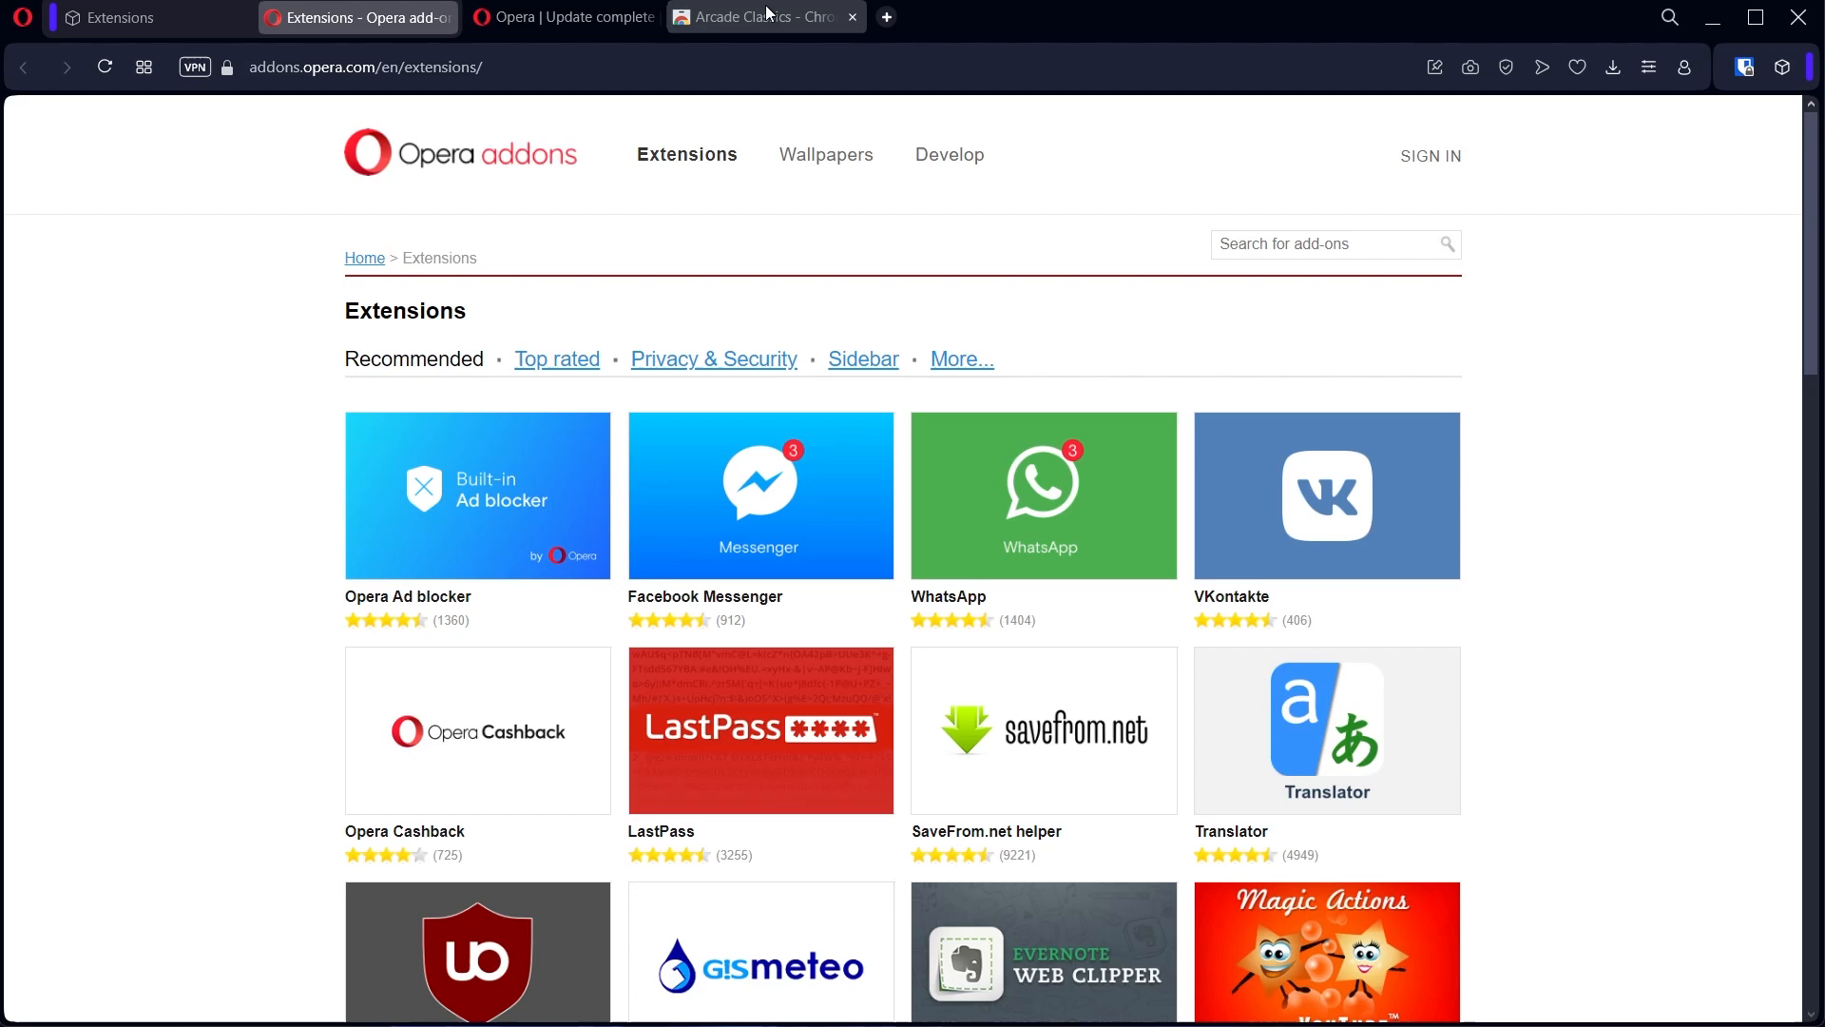
Browse the Opera add-ons catalogue up and down and focus its search box.
{"action": "left_click", "coordinate": [762, 17]}
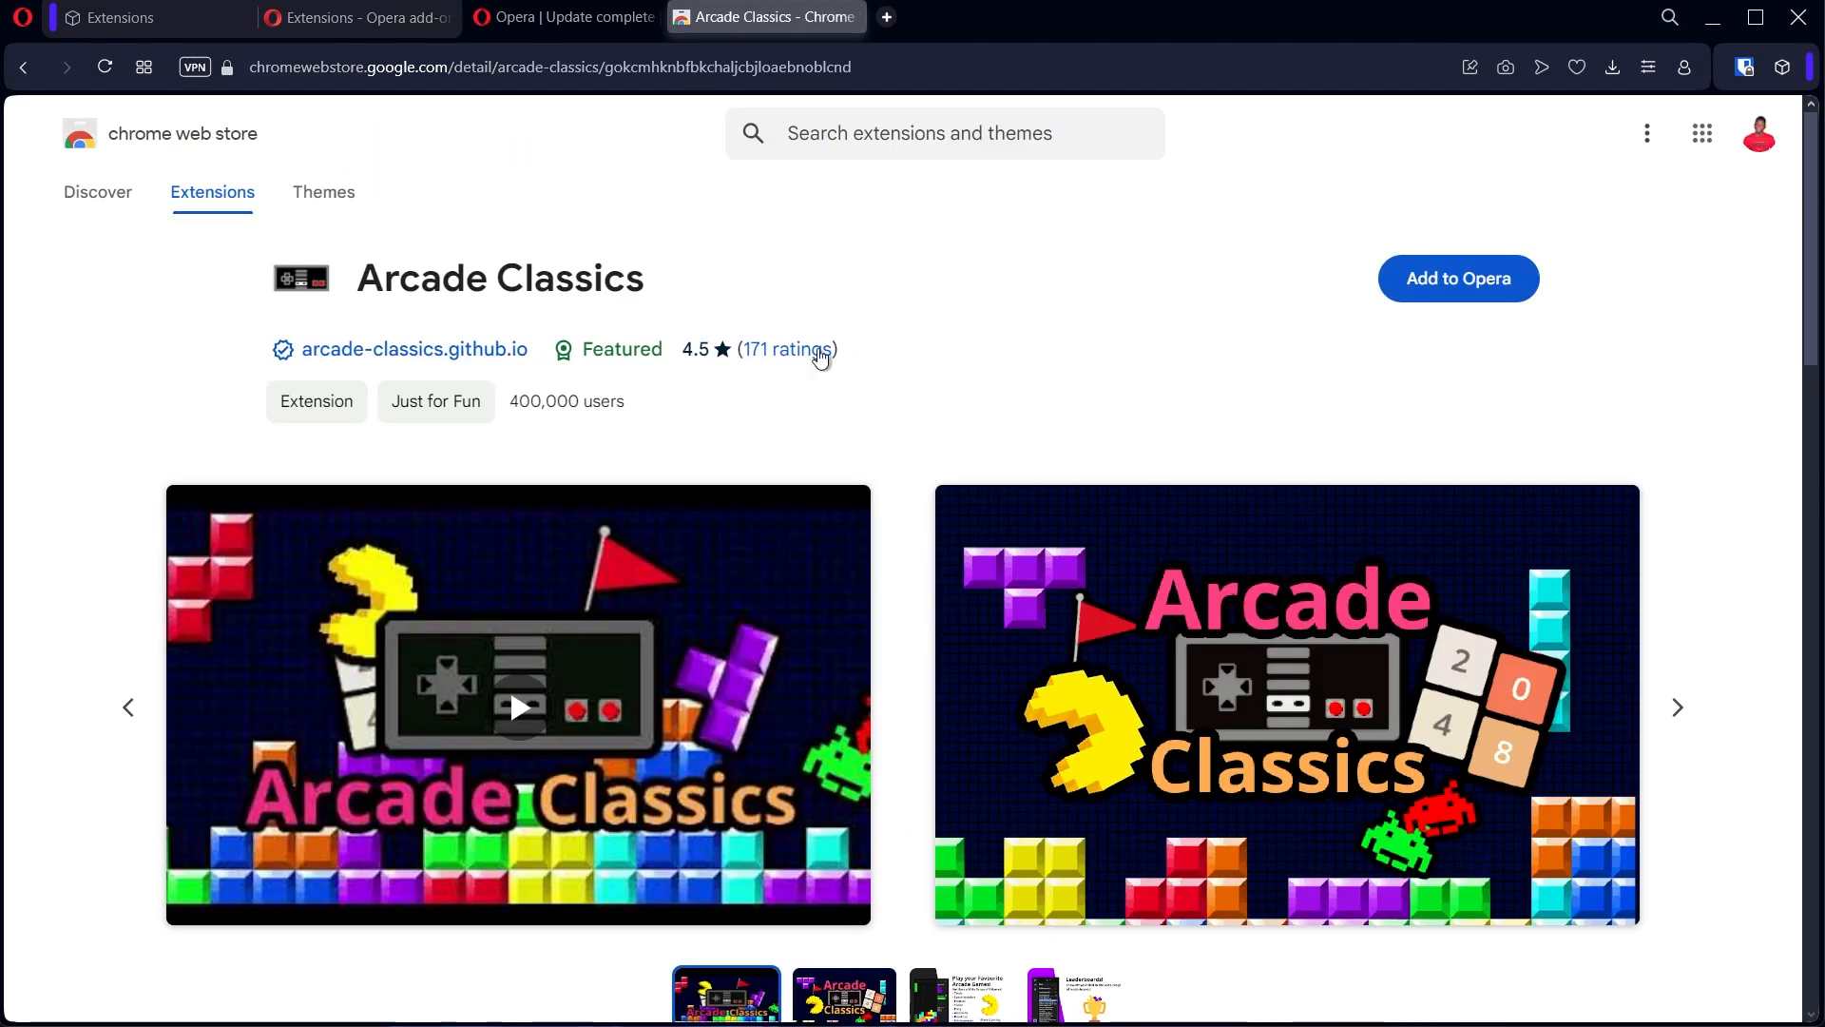
{"action": "left_click", "coordinate": [358, 17]}
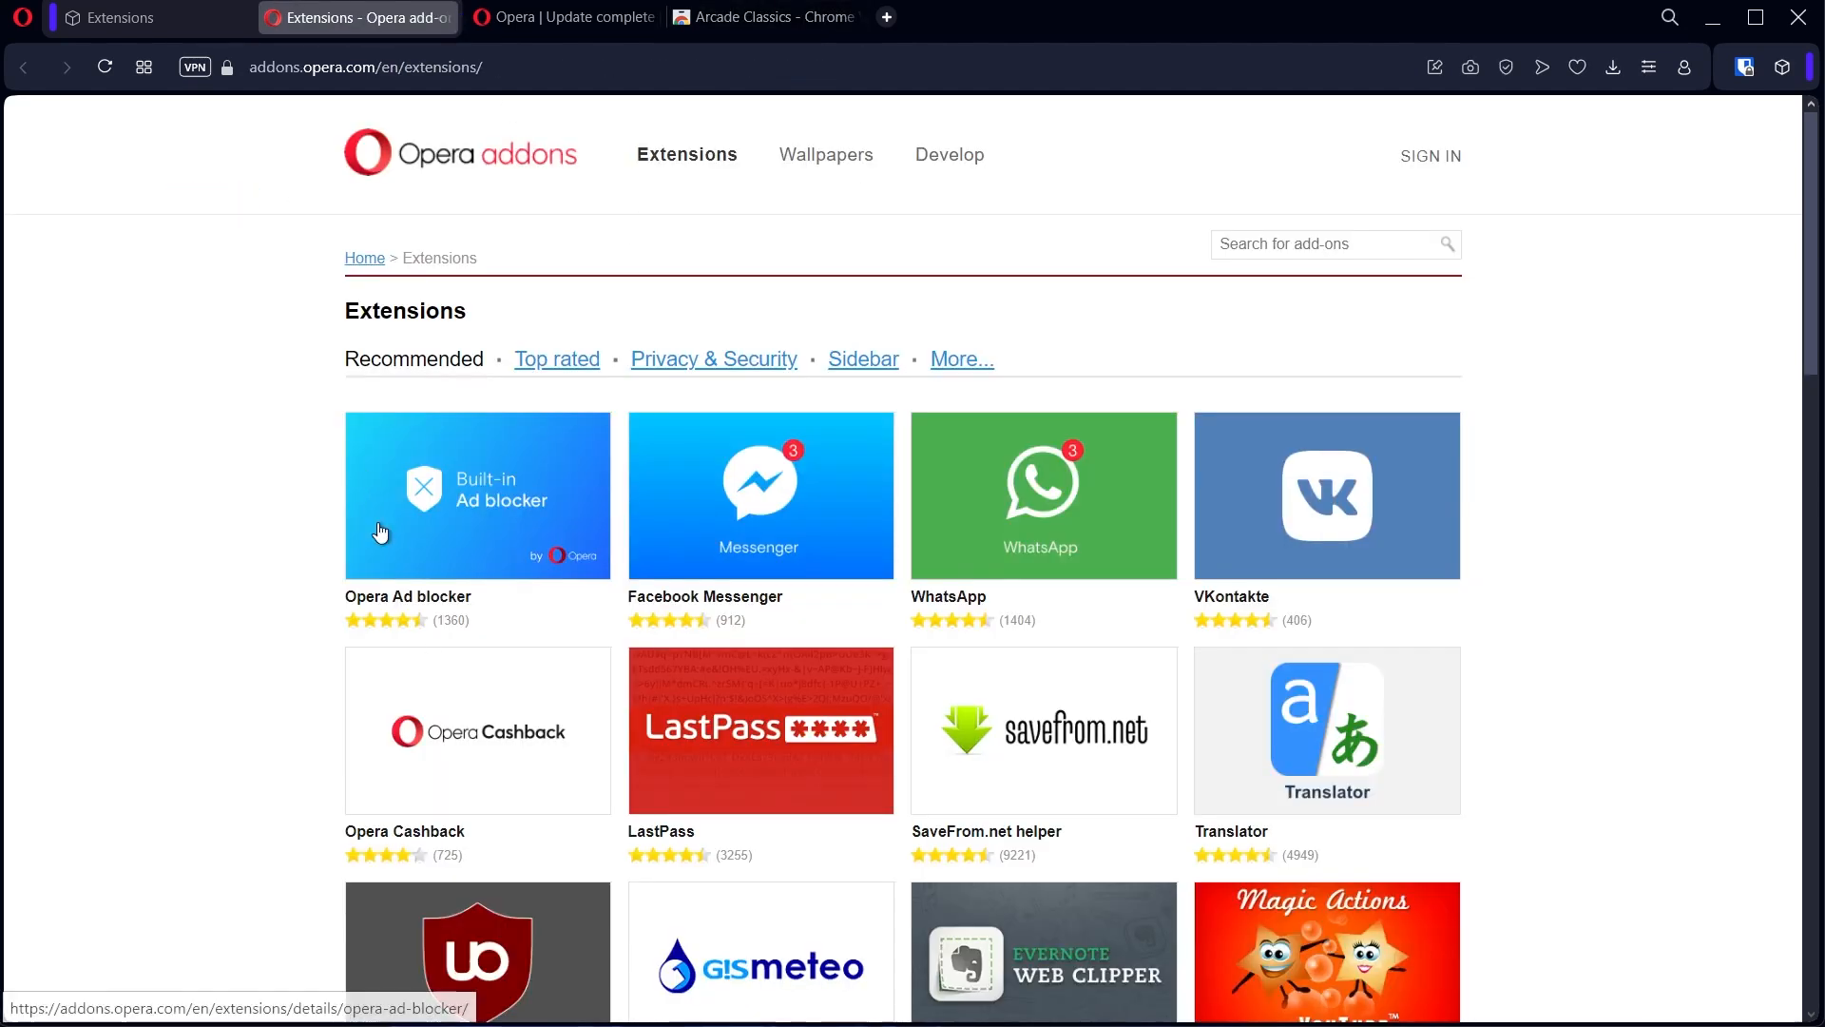
{"action": "scroll", "scroll_direction": "down", "scroll_amount": 3}
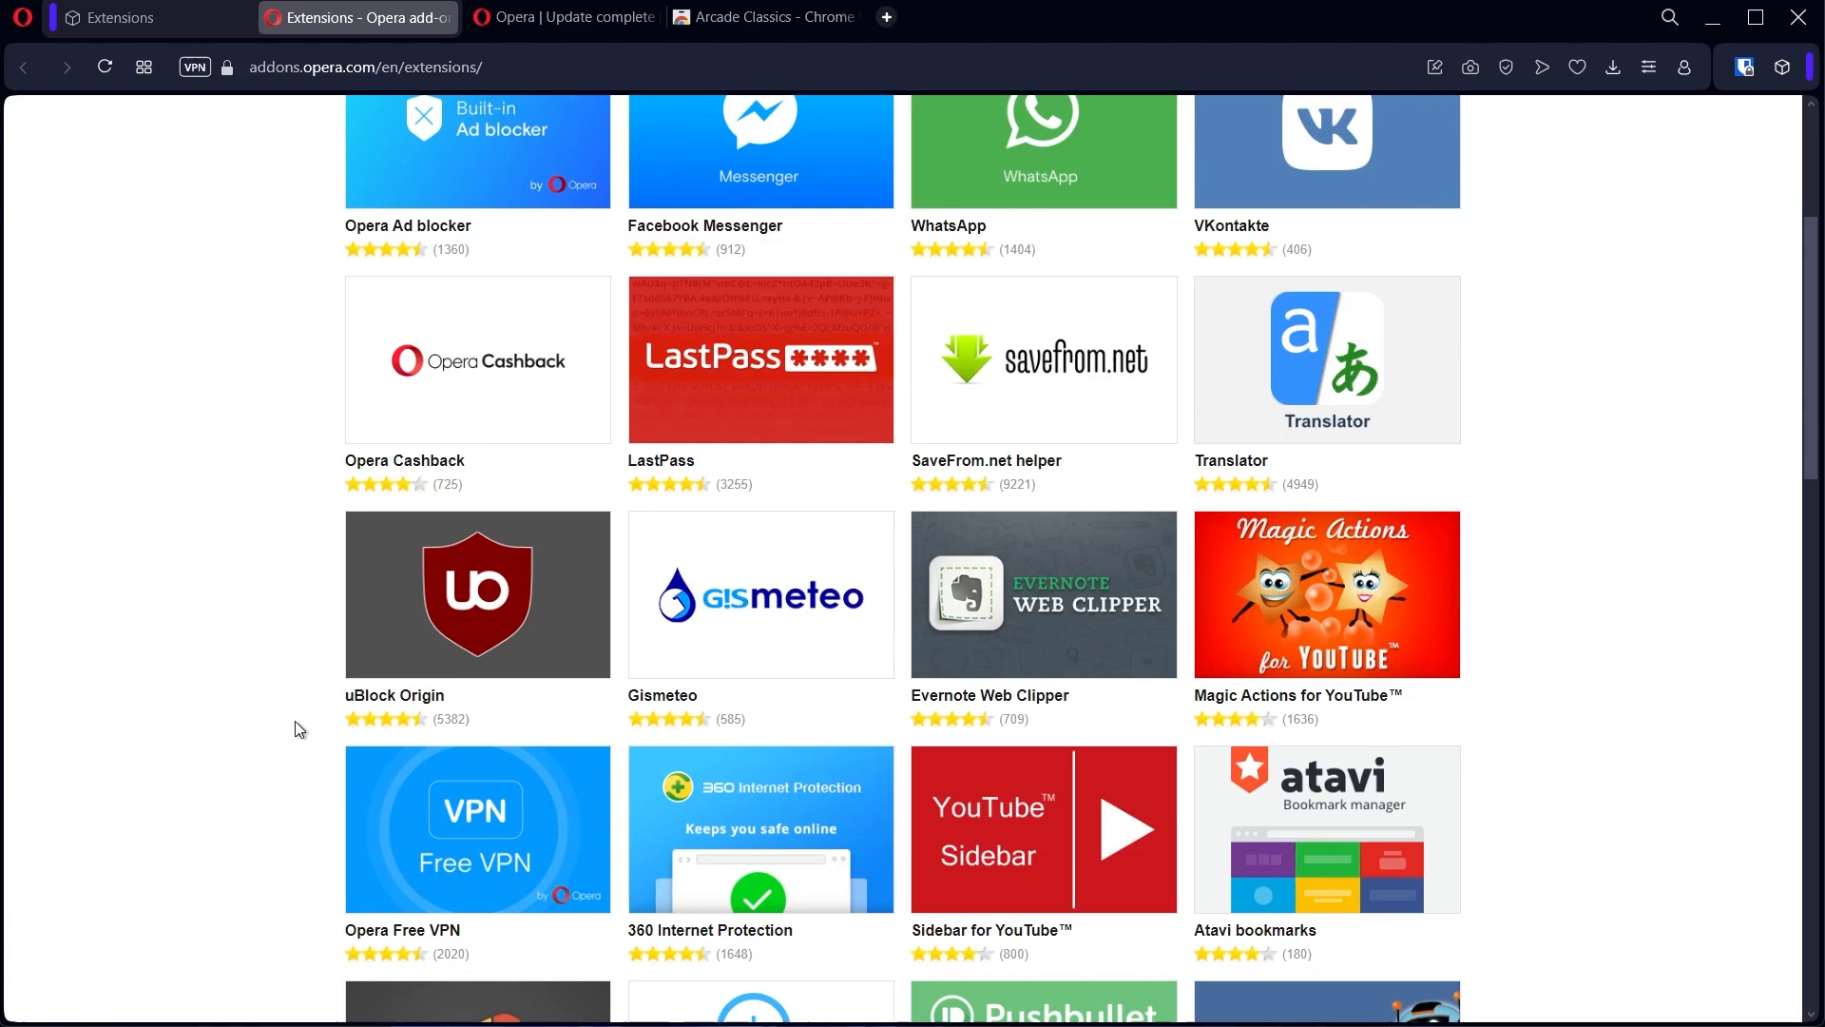
{"action": "scroll", "scroll_direction": "down", "scroll_amount": 3}
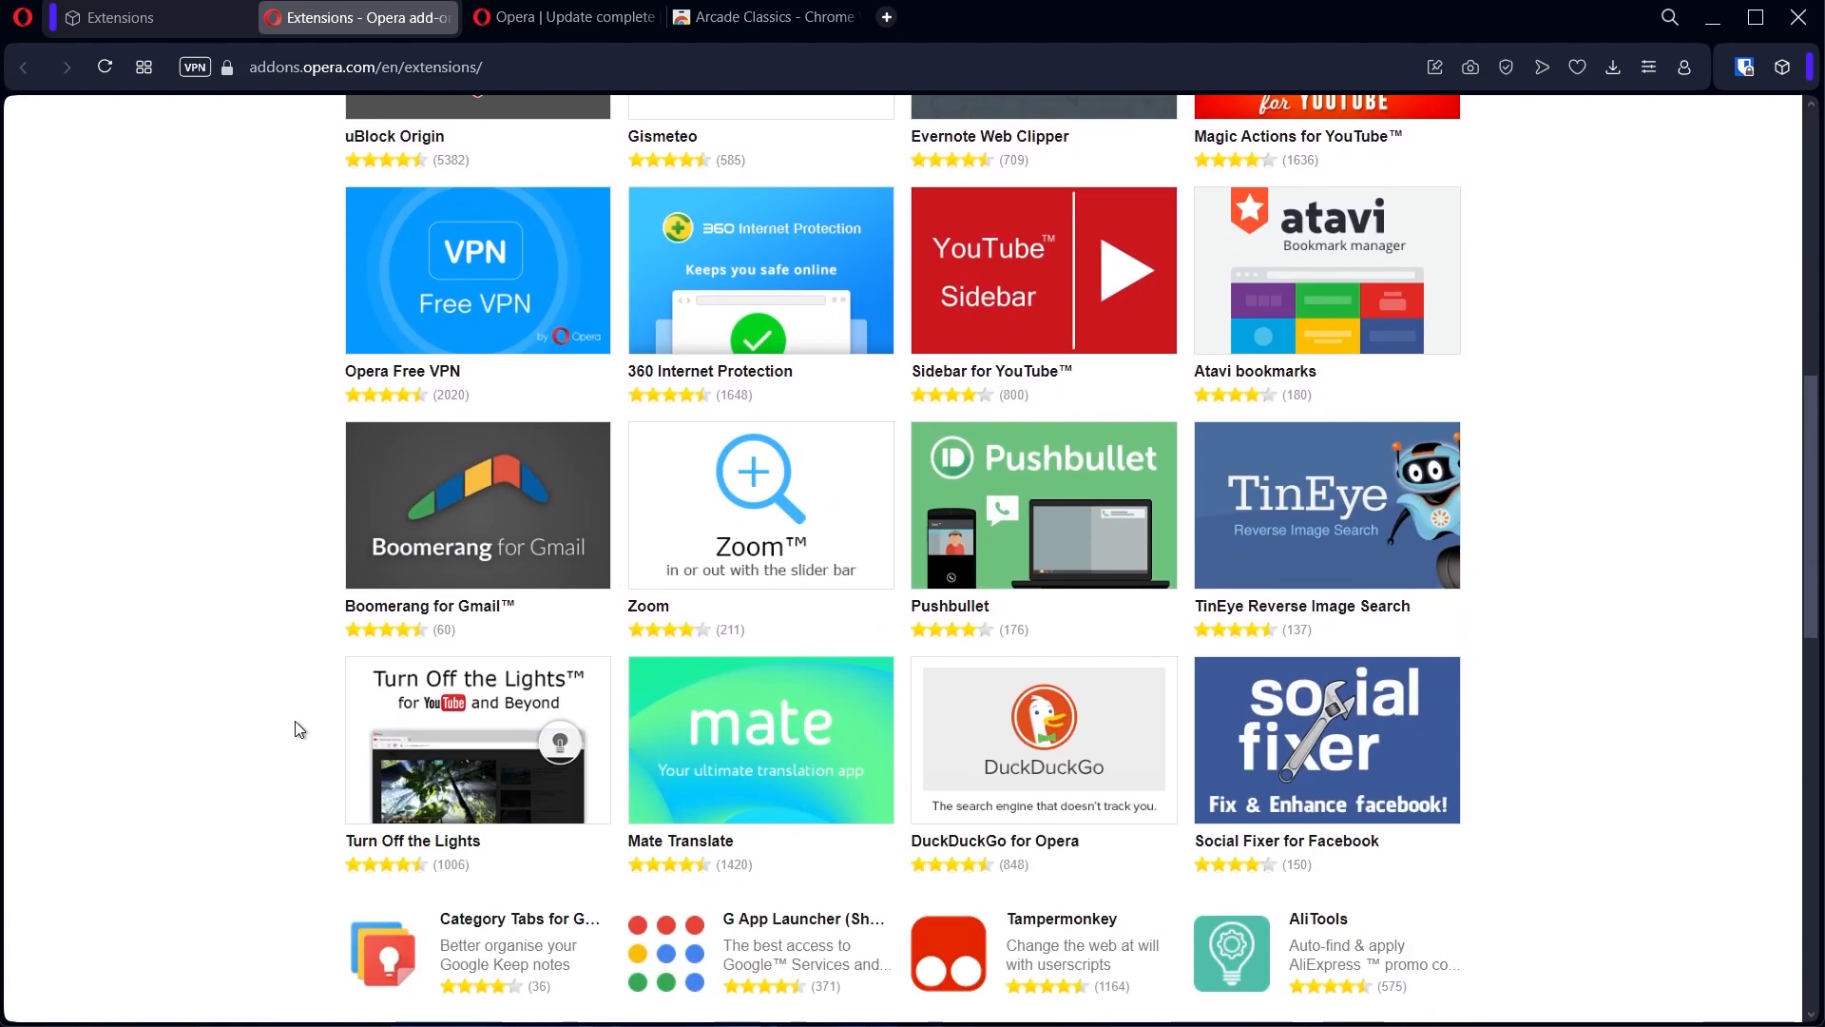
{"action": "scroll", "scroll_direction": "down", "scroll_amount": 3}
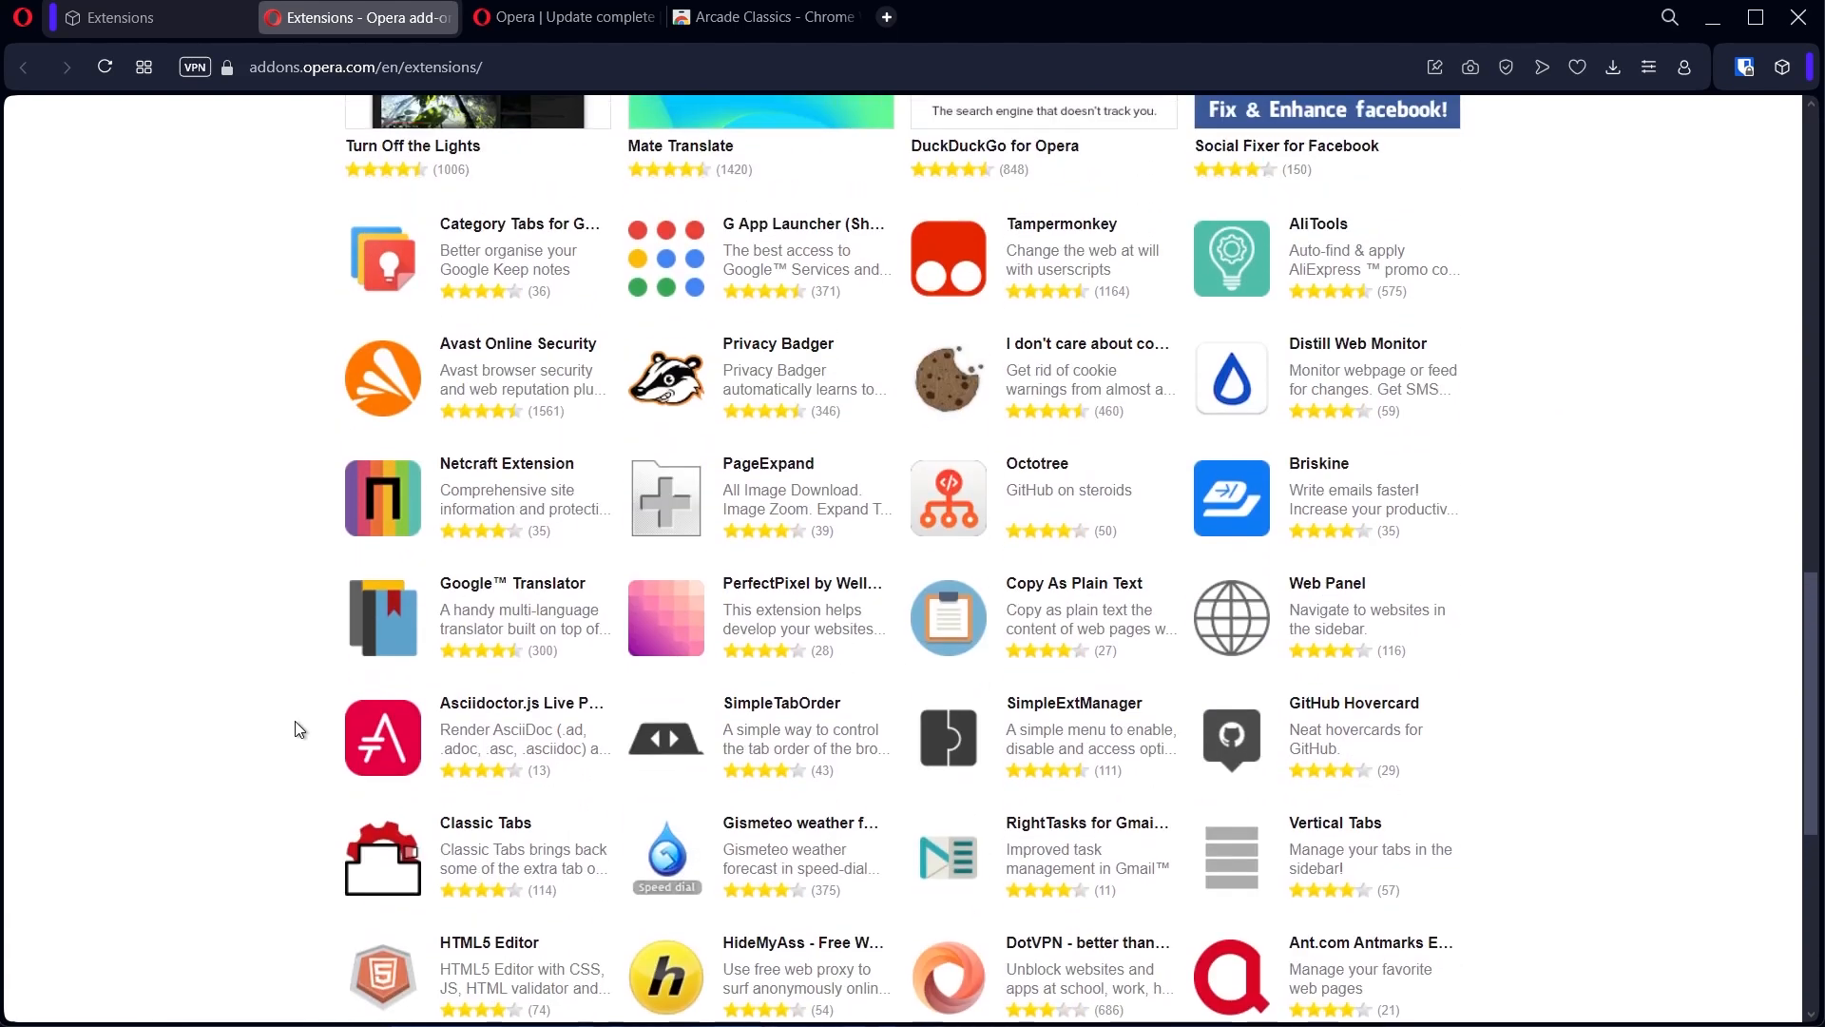
{"action": "scroll", "scroll_direction": "up", "scroll_amount": 3}
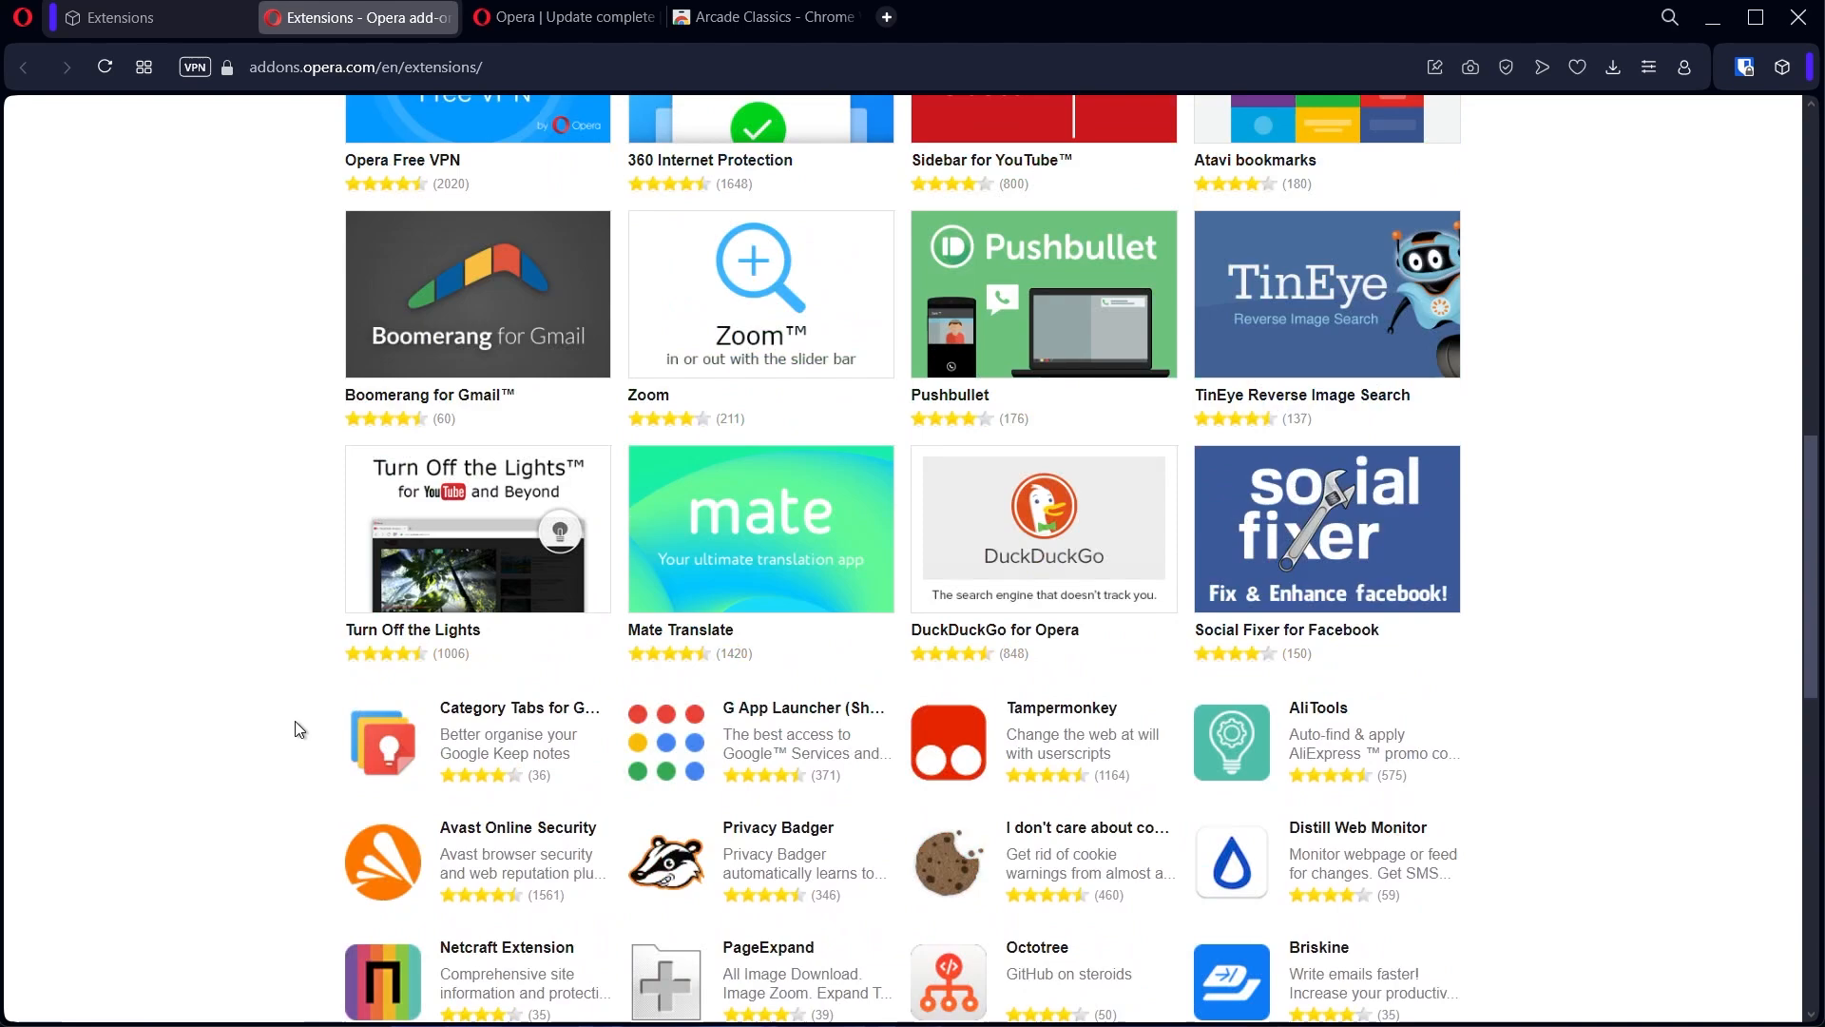
{"action": "scroll", "scroll_direction": "up", "scroll_amount": 3}
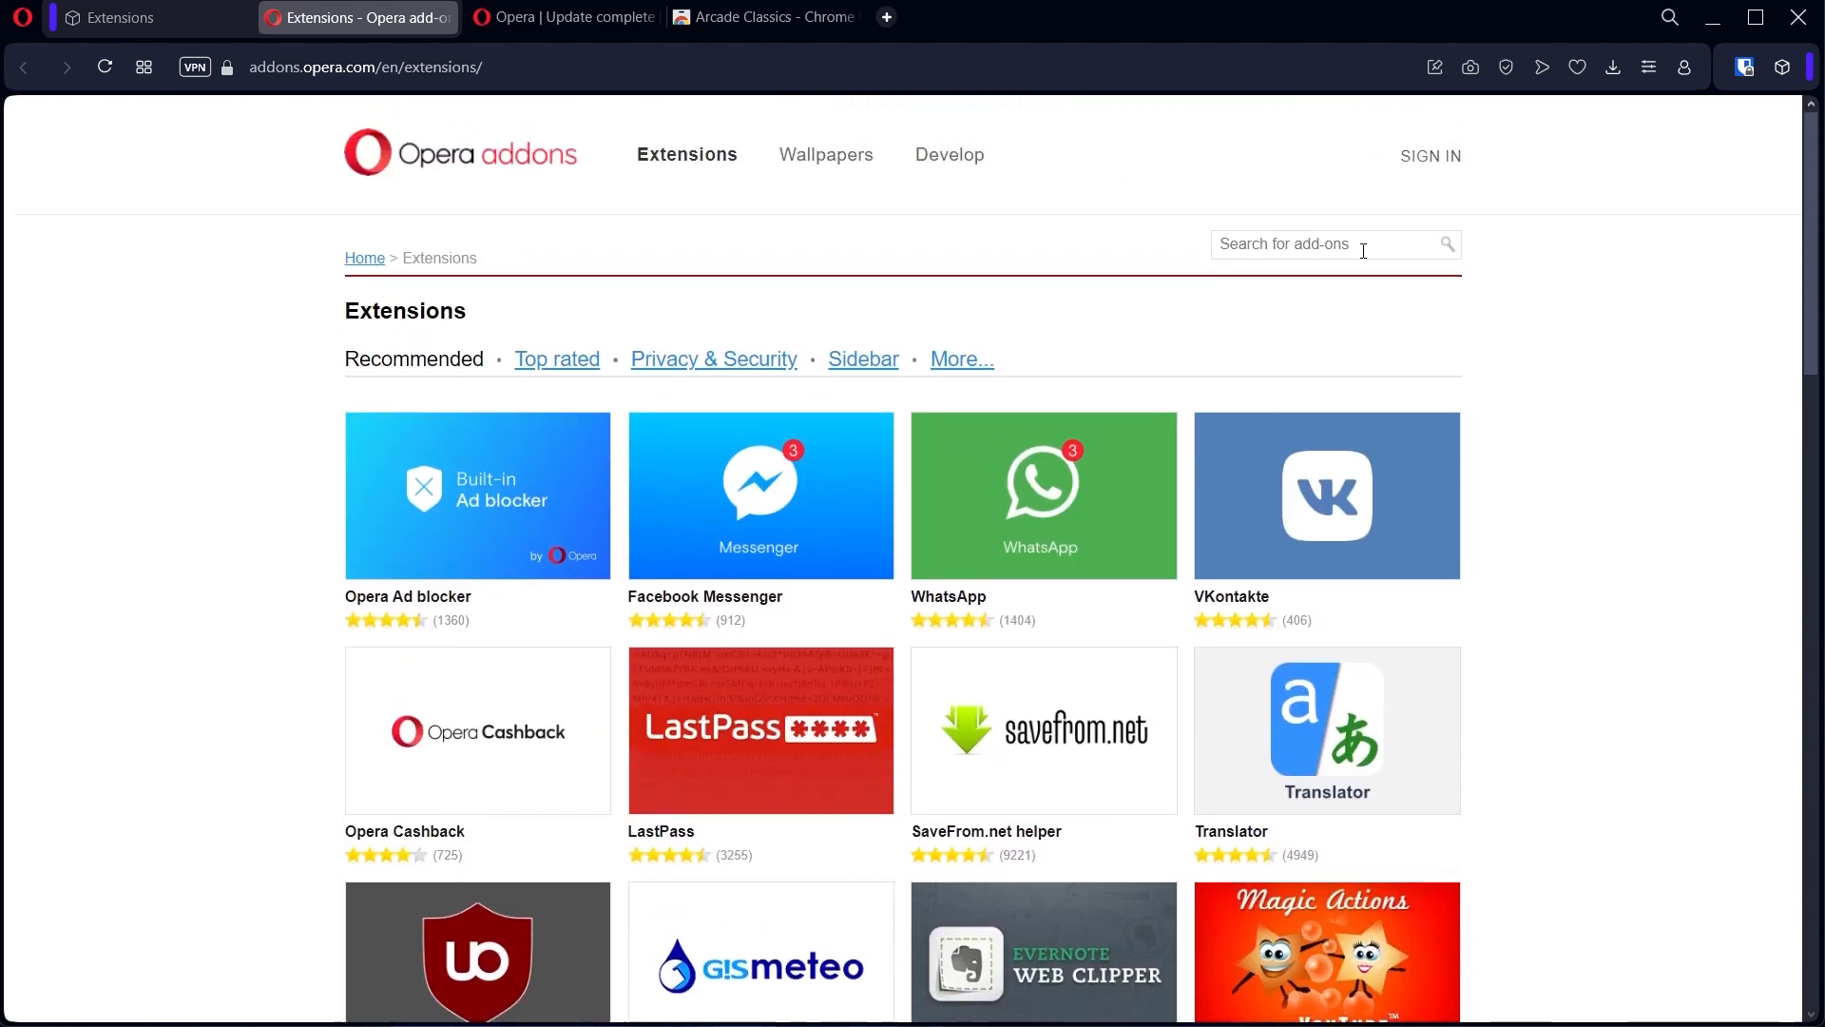
{"action": "left_click", "coordinate": [1321, 245]}
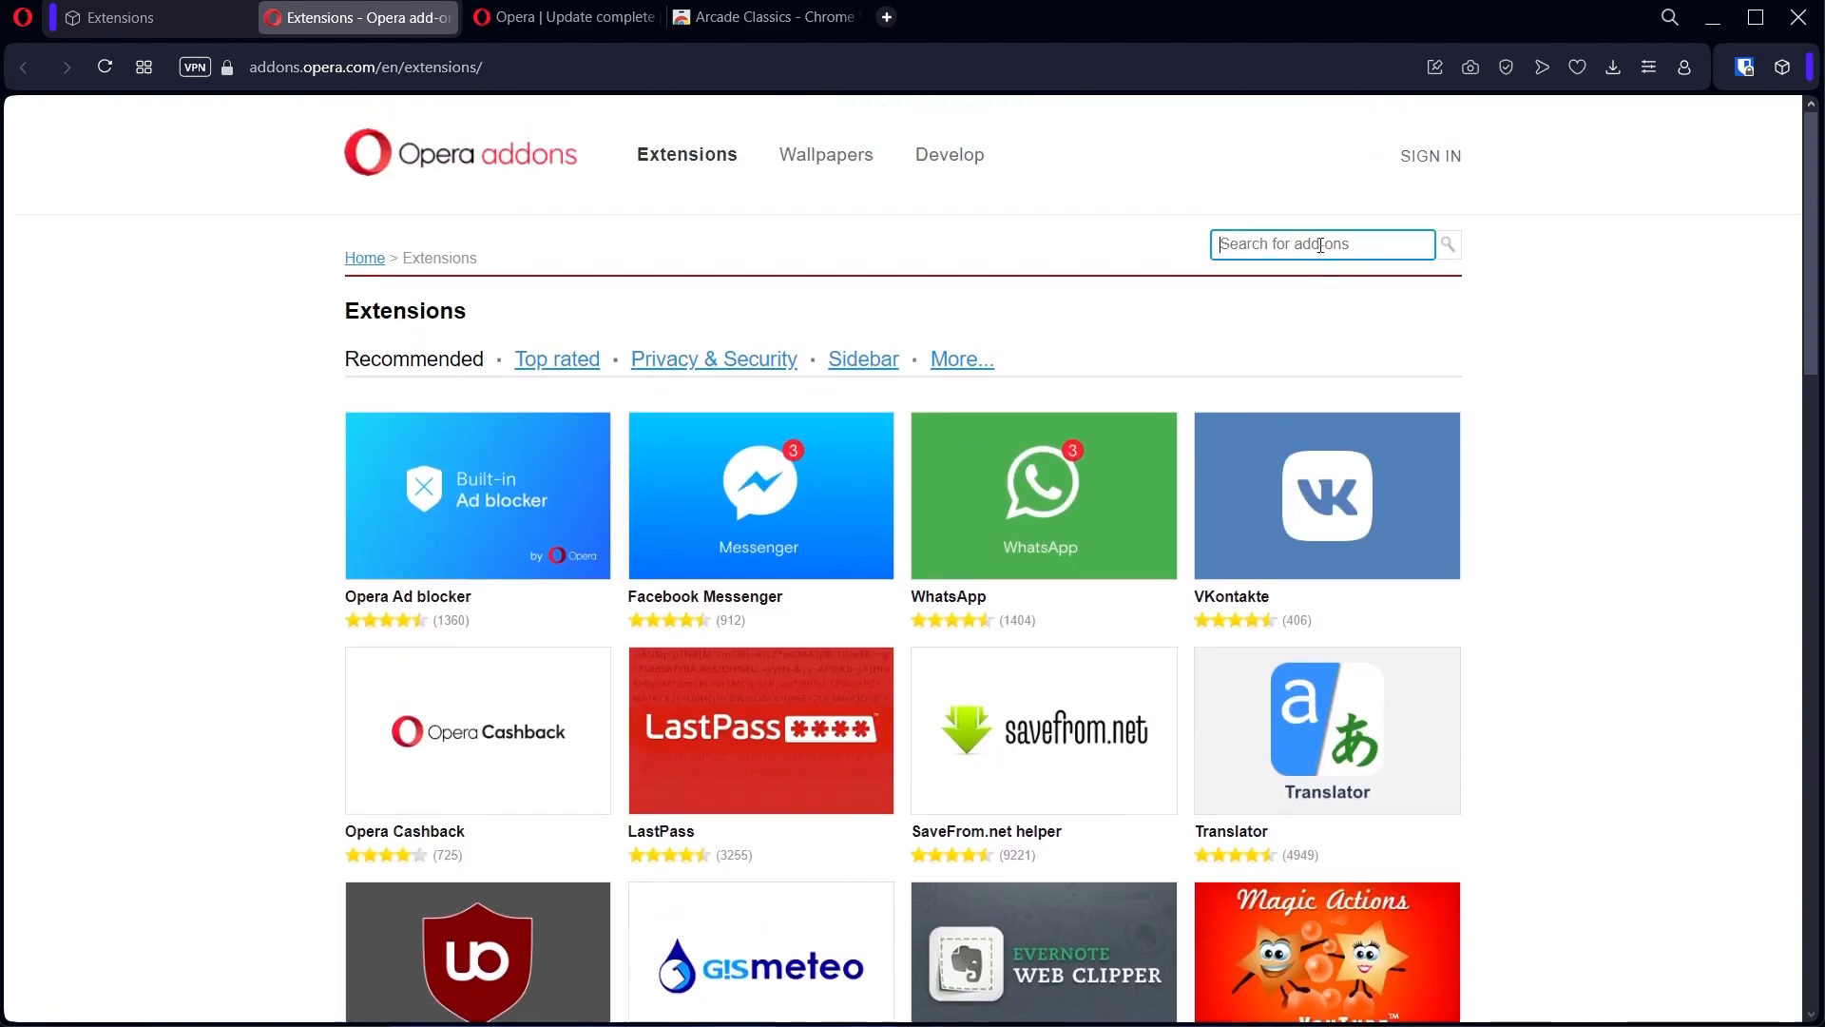
Visit the Chrome Web Store home briefly, then open Facebook Messenger's details in Opera add-ons.
{"action": "left_click", "coordinate": [762, 17]}
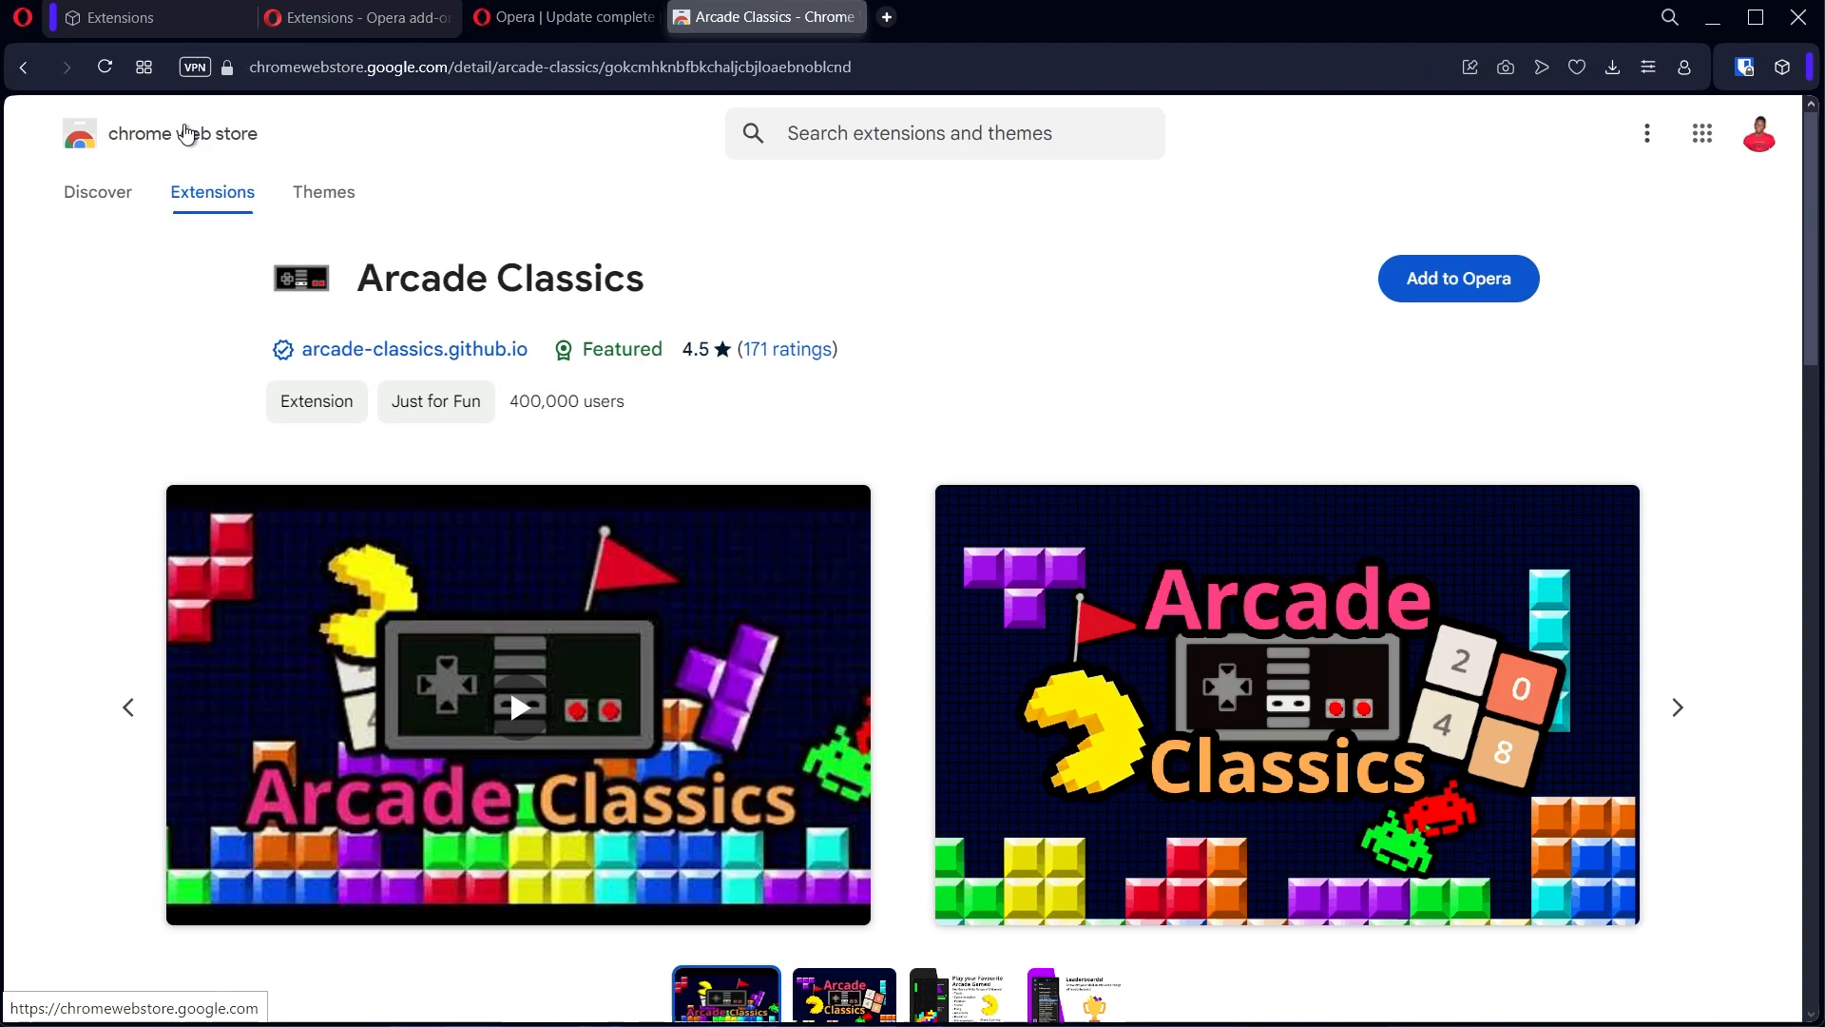
{"action": "left_click", "coordinate": [178, 133]}
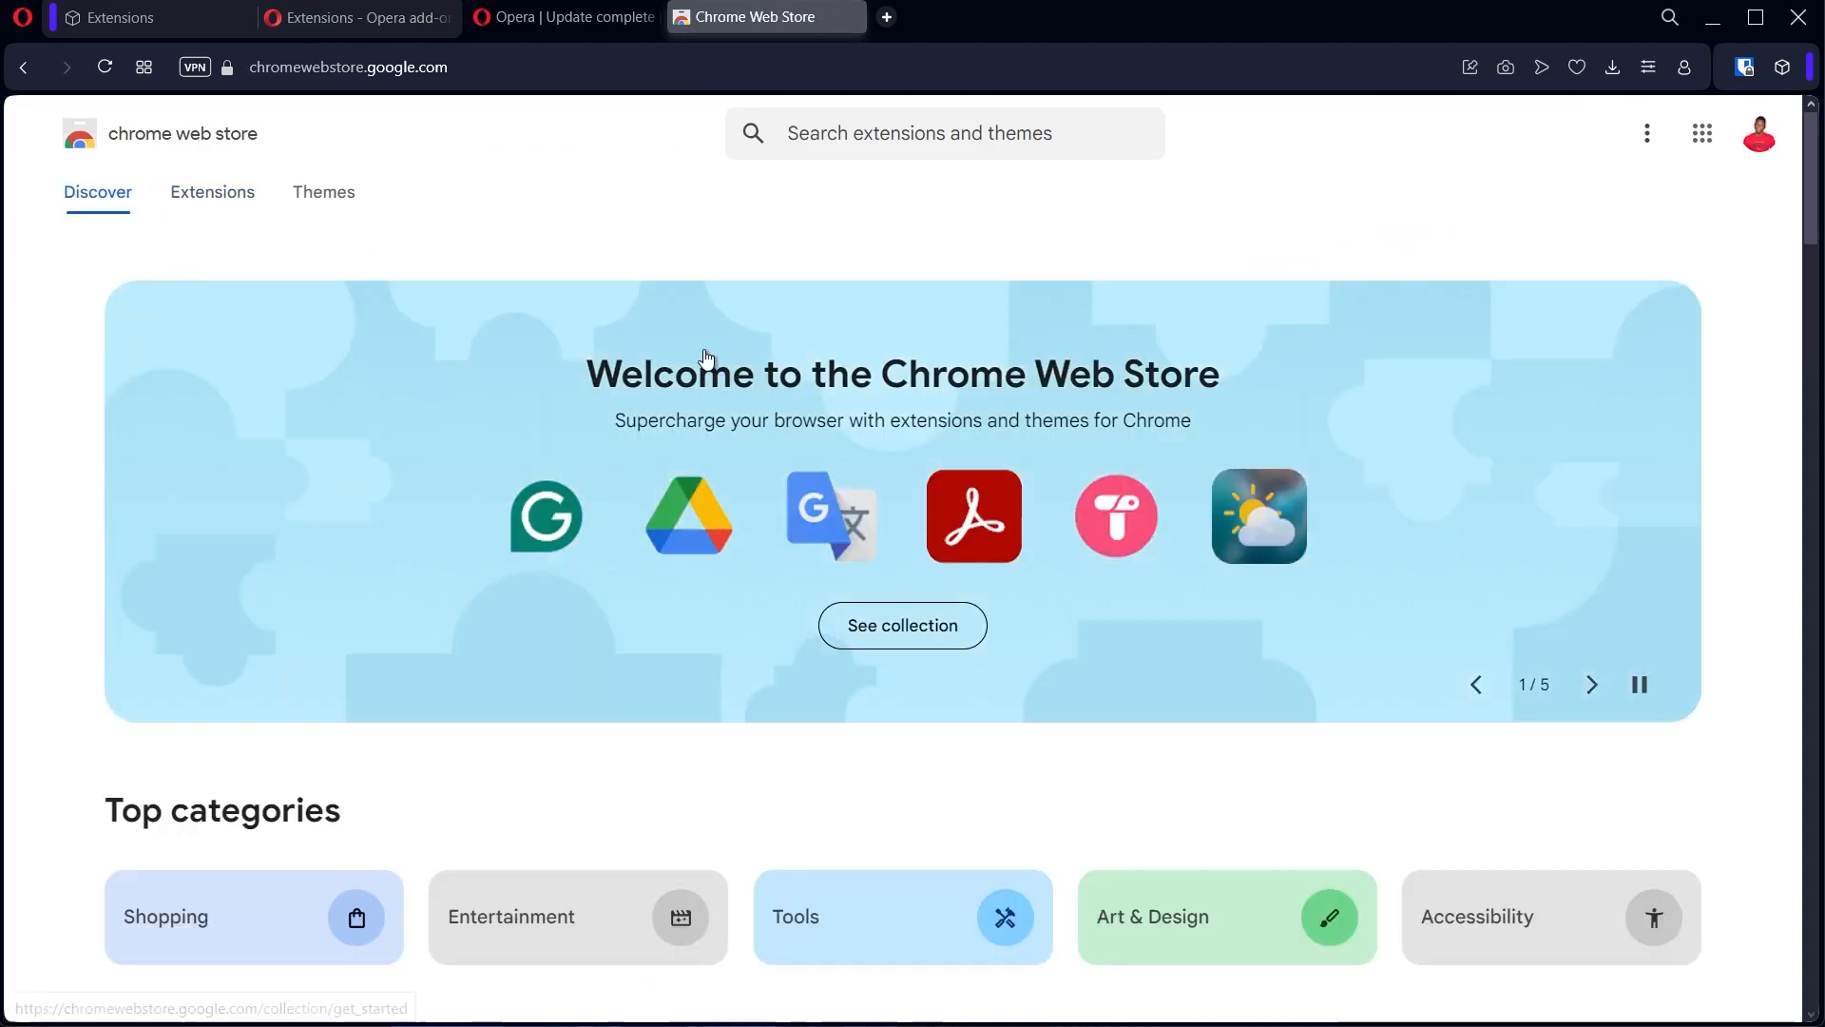
{"action": "left_click", "coordinate": [943, 133]}
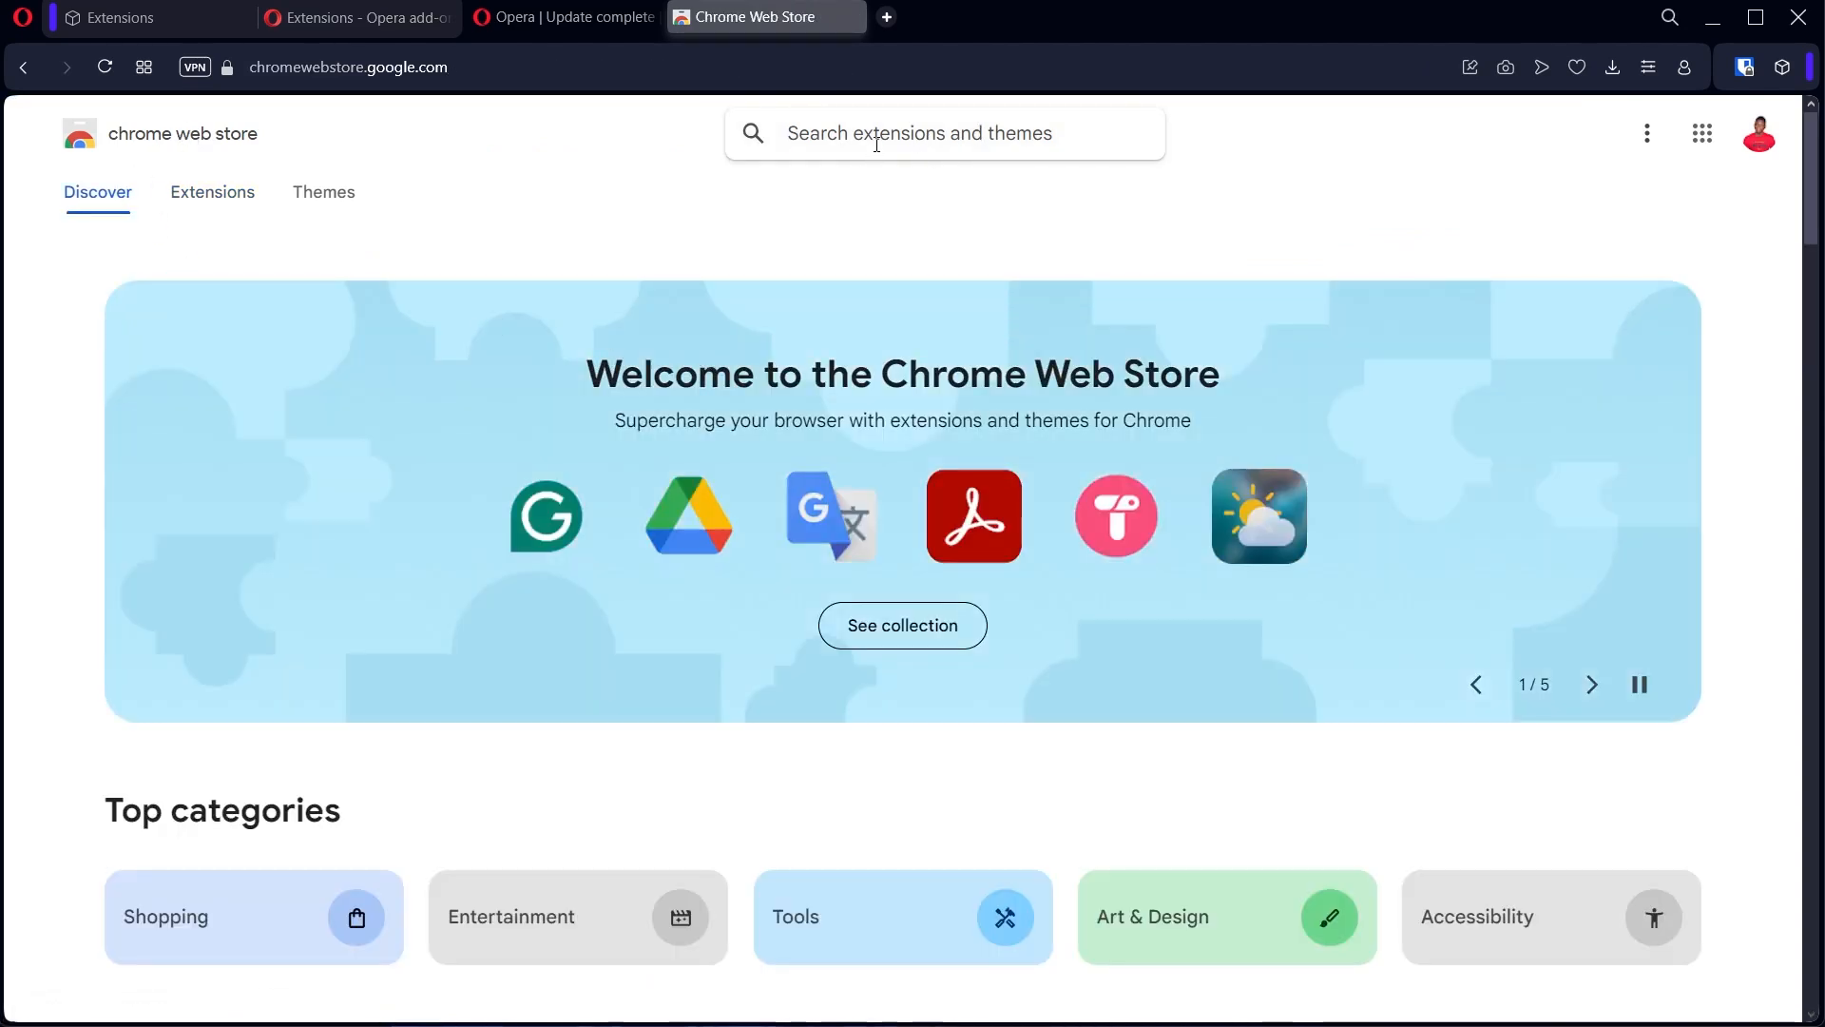
{"action": "left_click", "coordinate": [355, 17]}
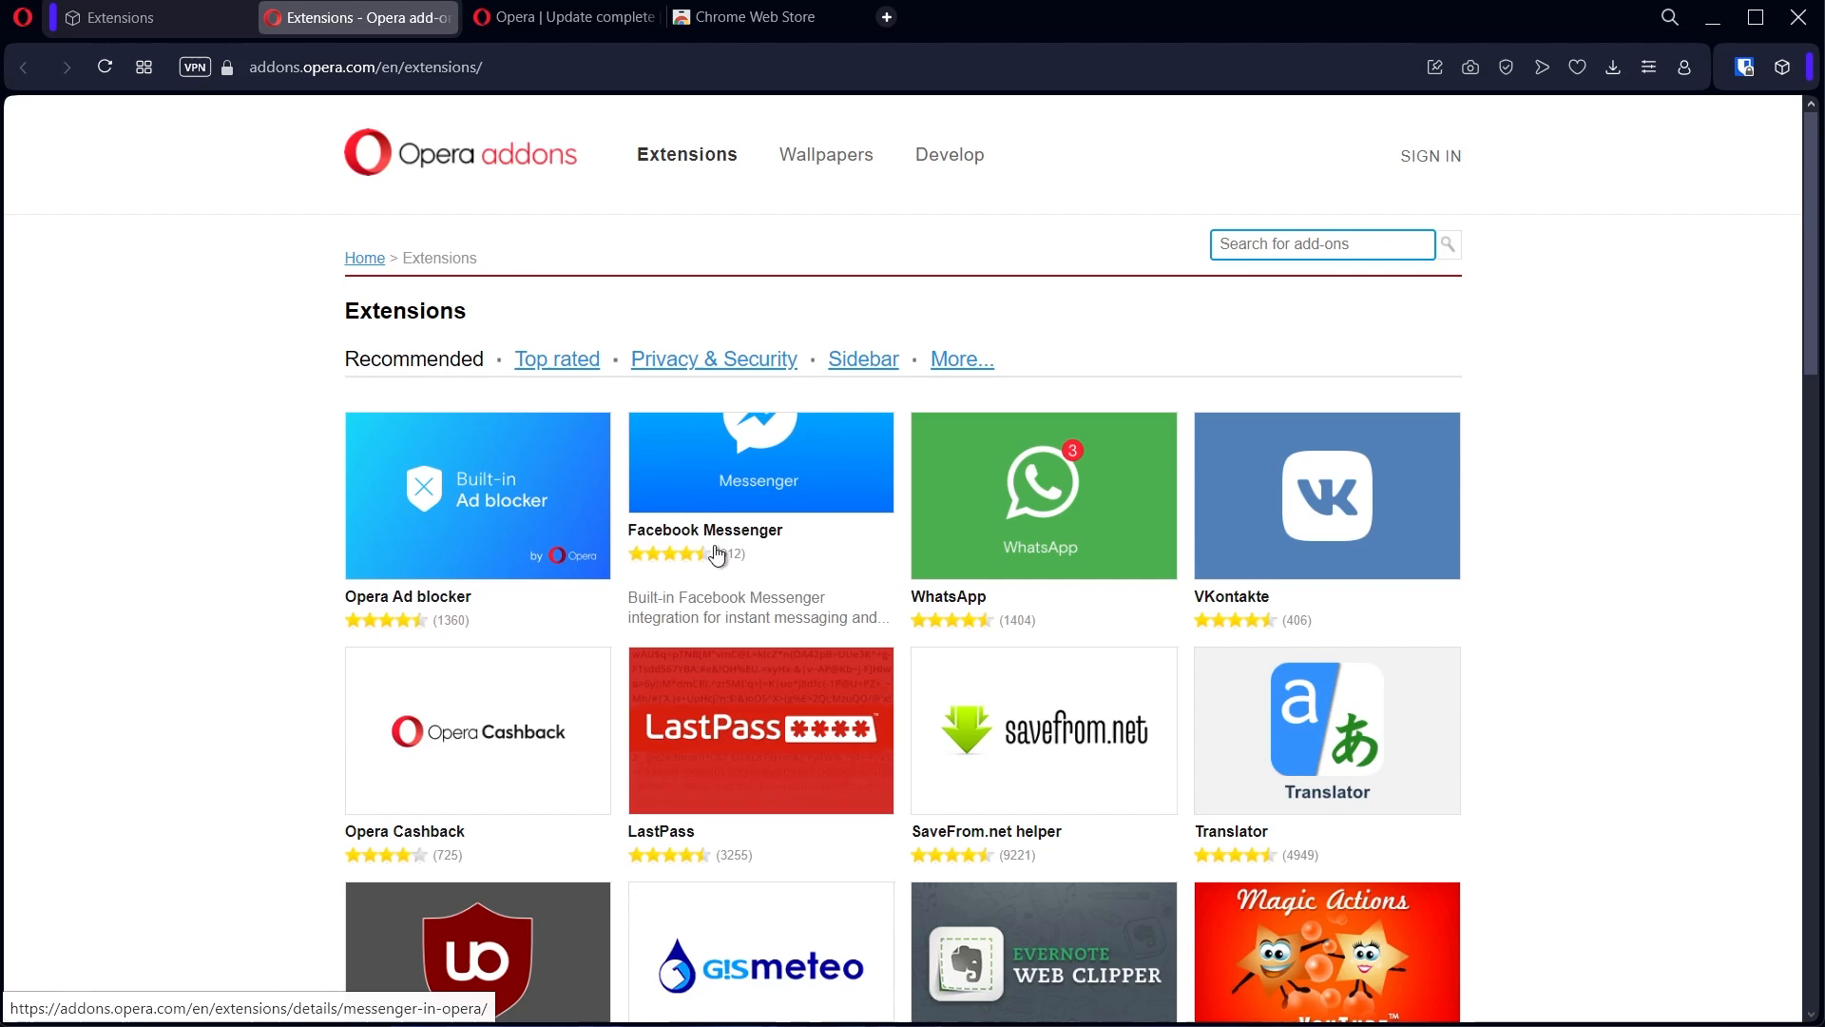
{"action": "left_click", "coordinate": [761, 462]}
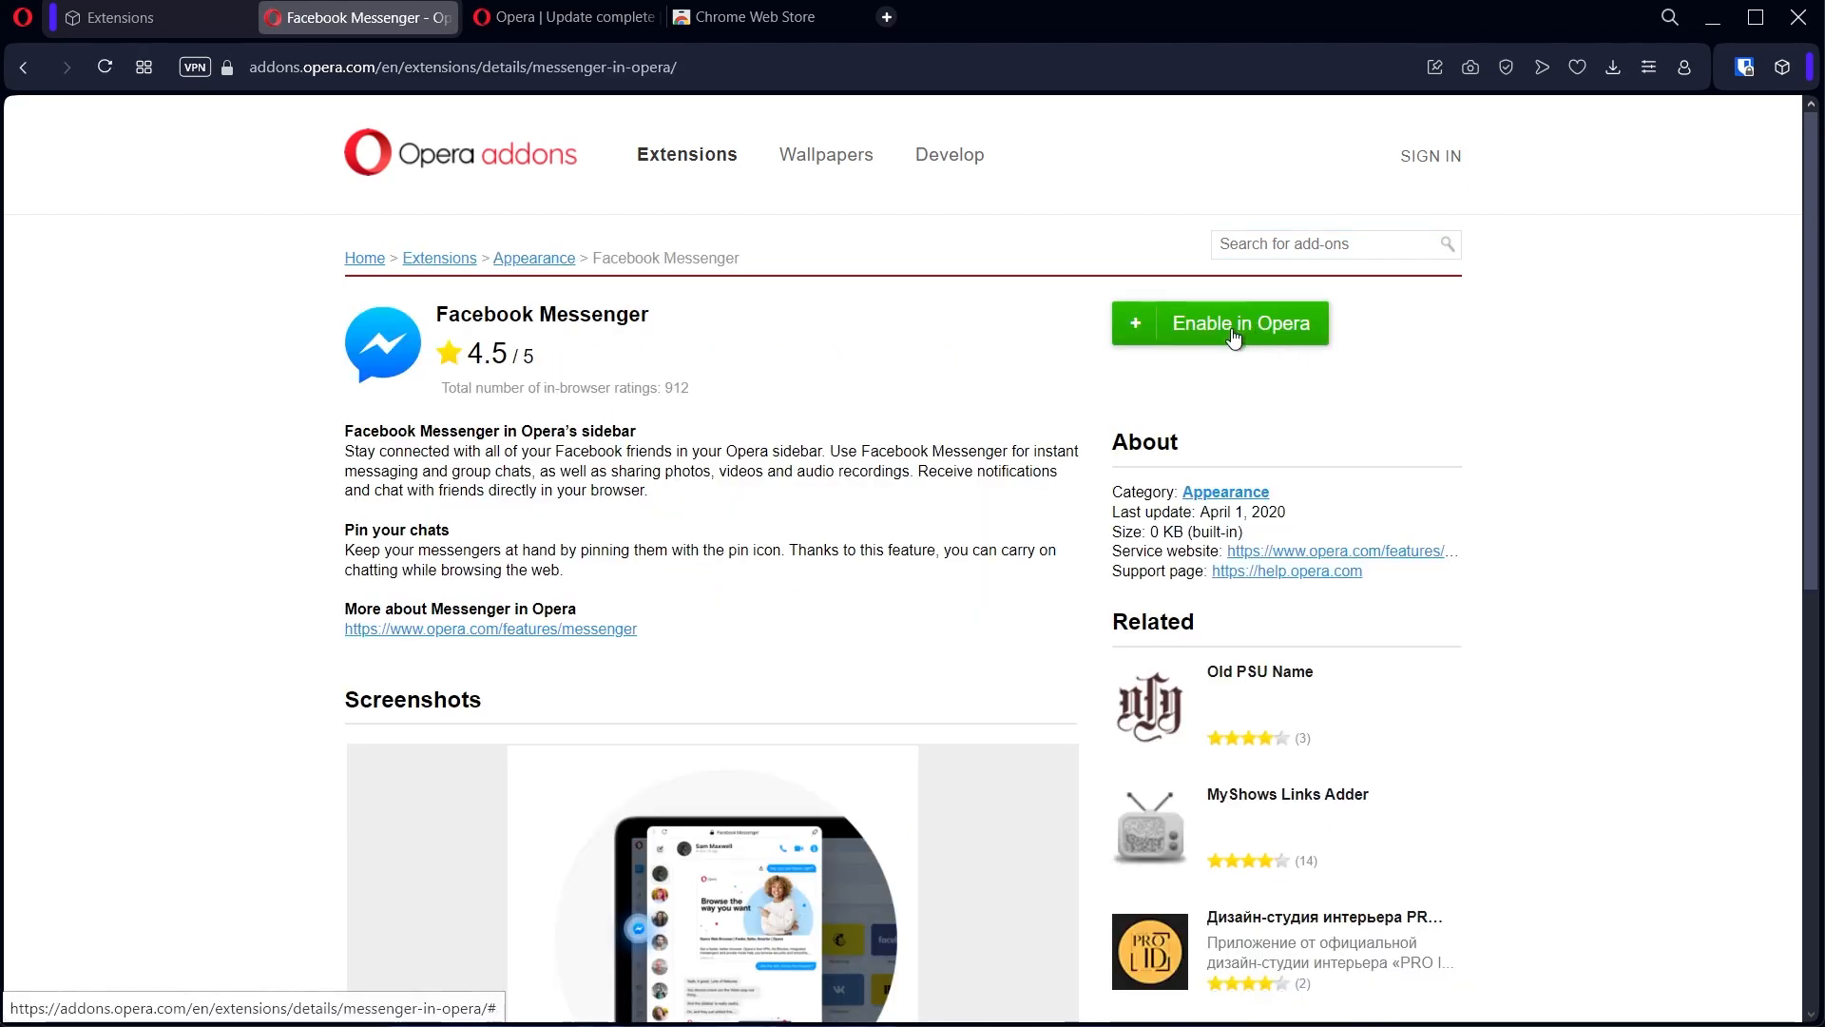